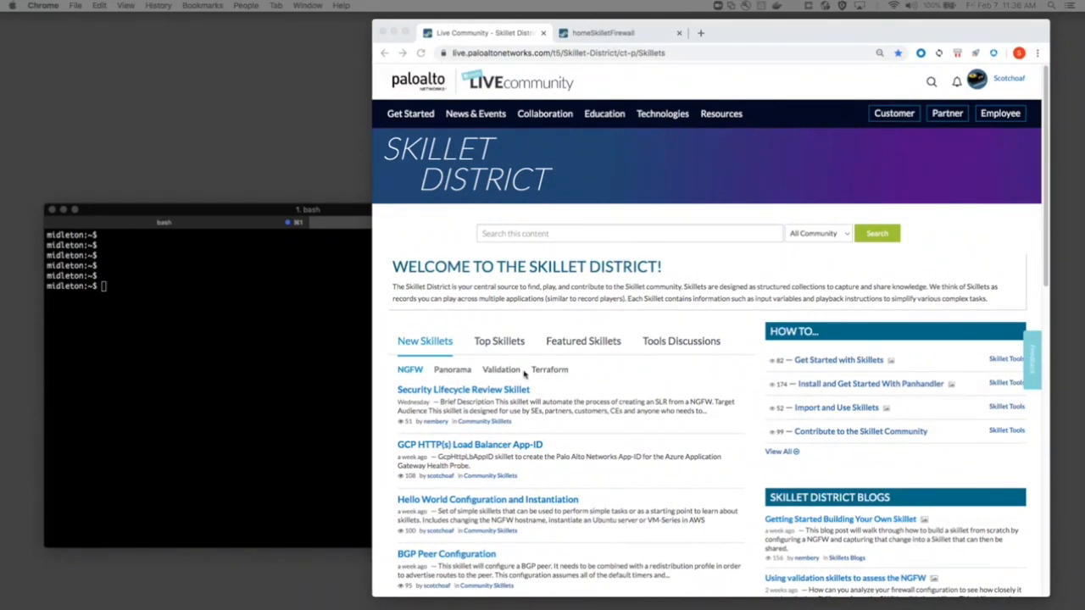
pyautogui.moveTo(831, 391)
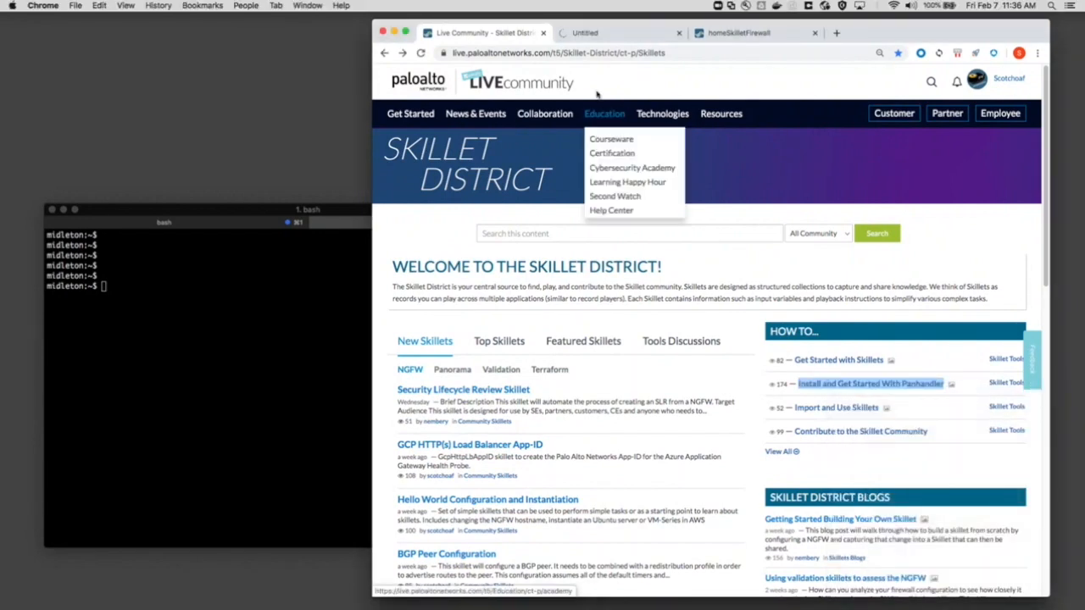
# Step: Open the 'Install and Get Started With Panhandler' article and scroll to its curl install command
pyautogui.click(875, 383)
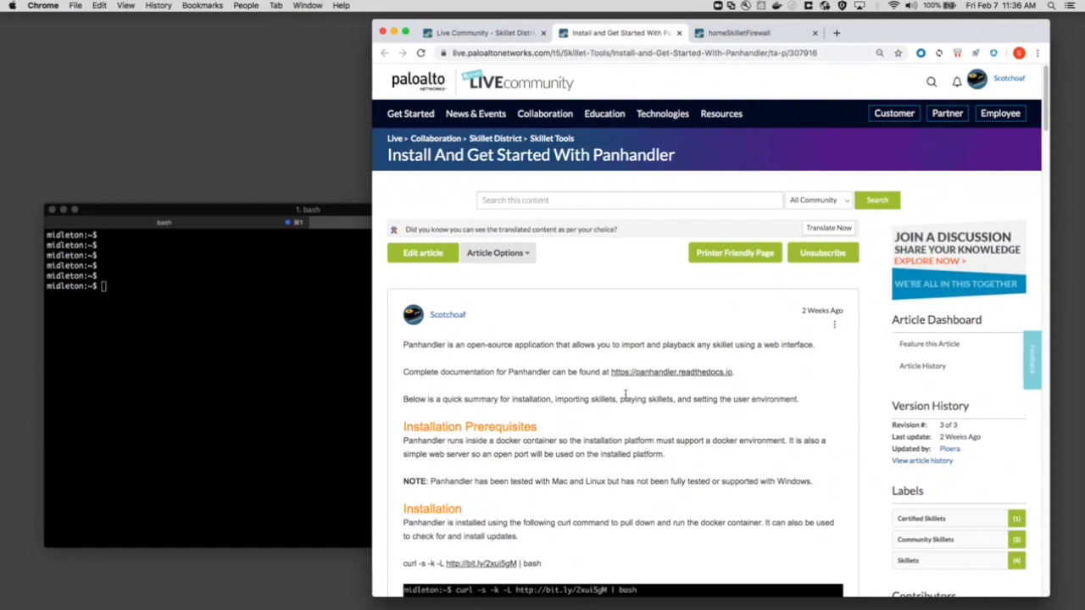
pyautogui.scroll(-3)
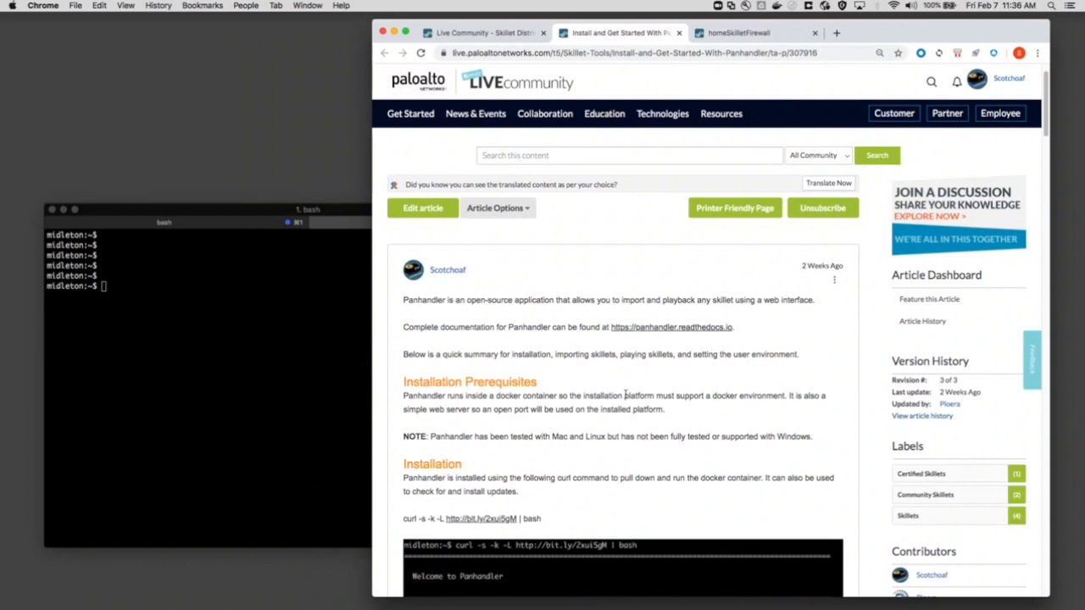
pyautogui.click(771, 6)
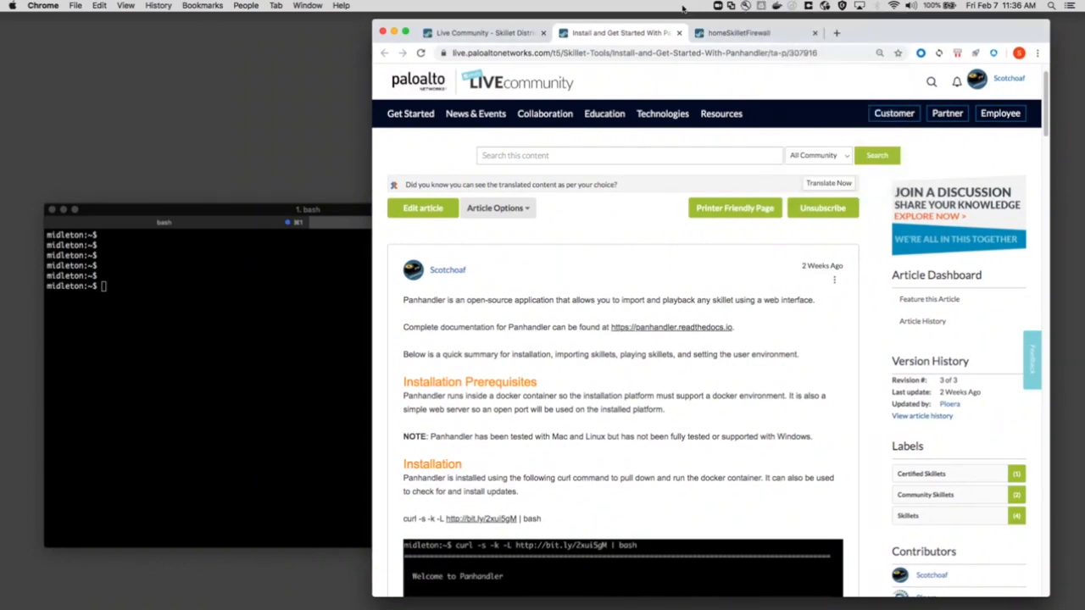
pyautogui.moveTo(610, 375)
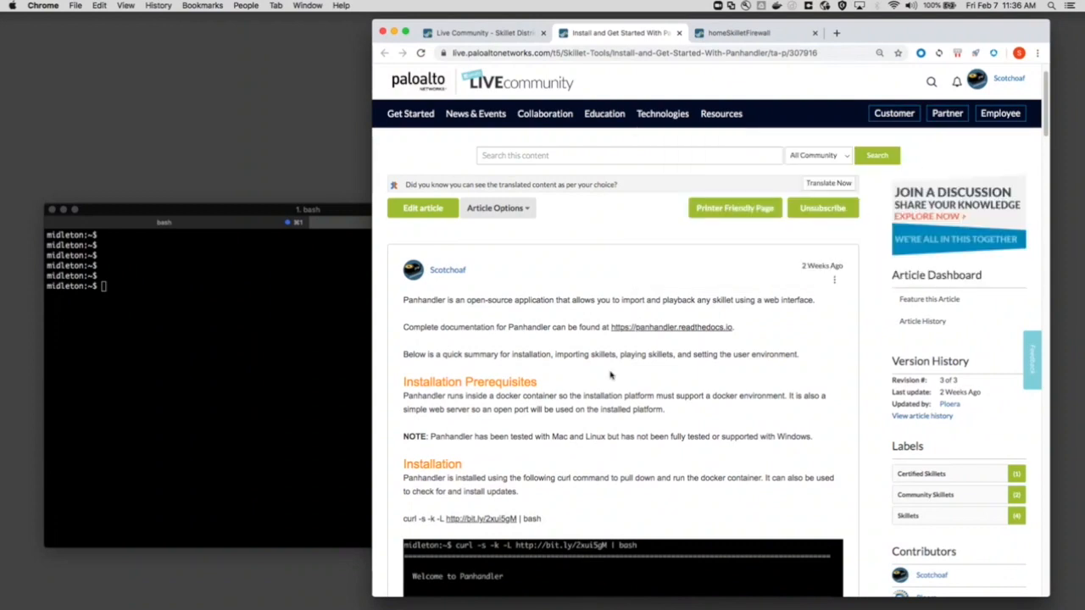
pyautogui.scroll(-3)
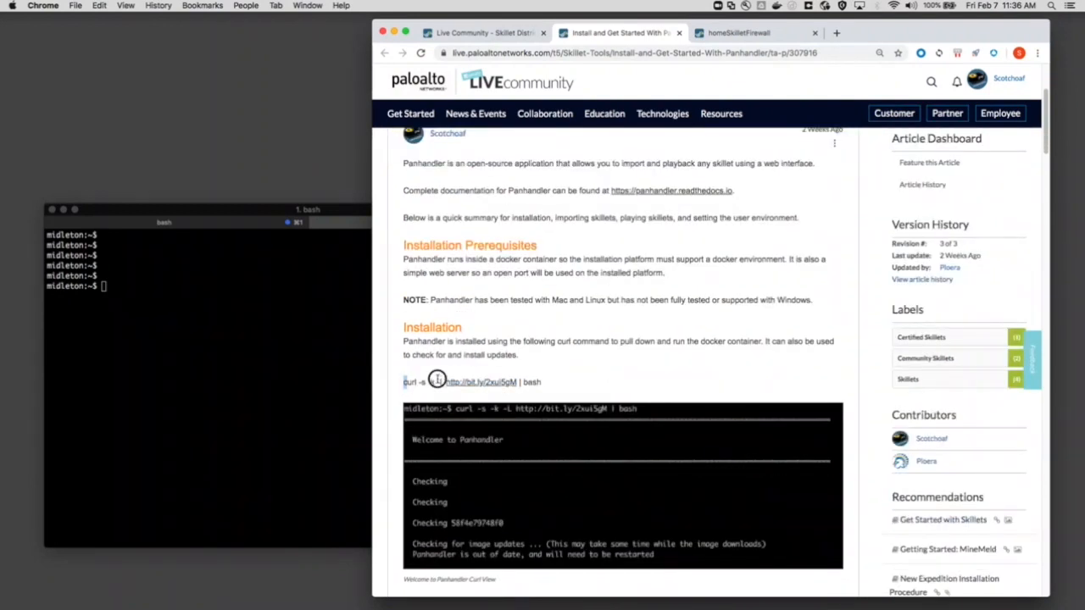
# Step: Run the article's curl installer in iTerm2 and open the reported localhost:8080 address in the browser
pyautogui.tripleClick(471, 383)
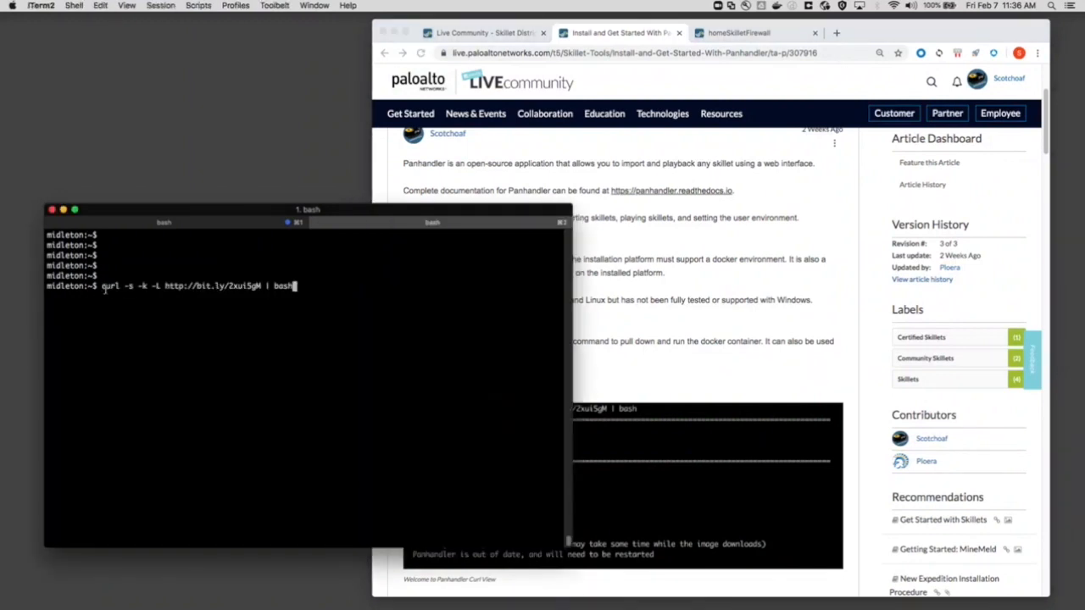
pyautogui.press('Return')
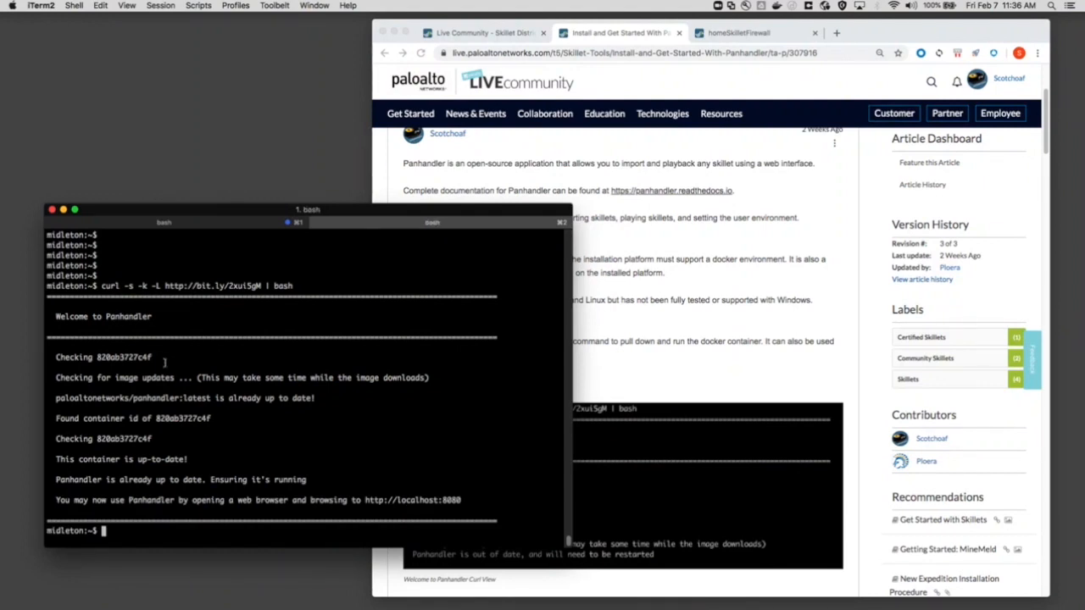
pyautogui.moveTo(197, 388)
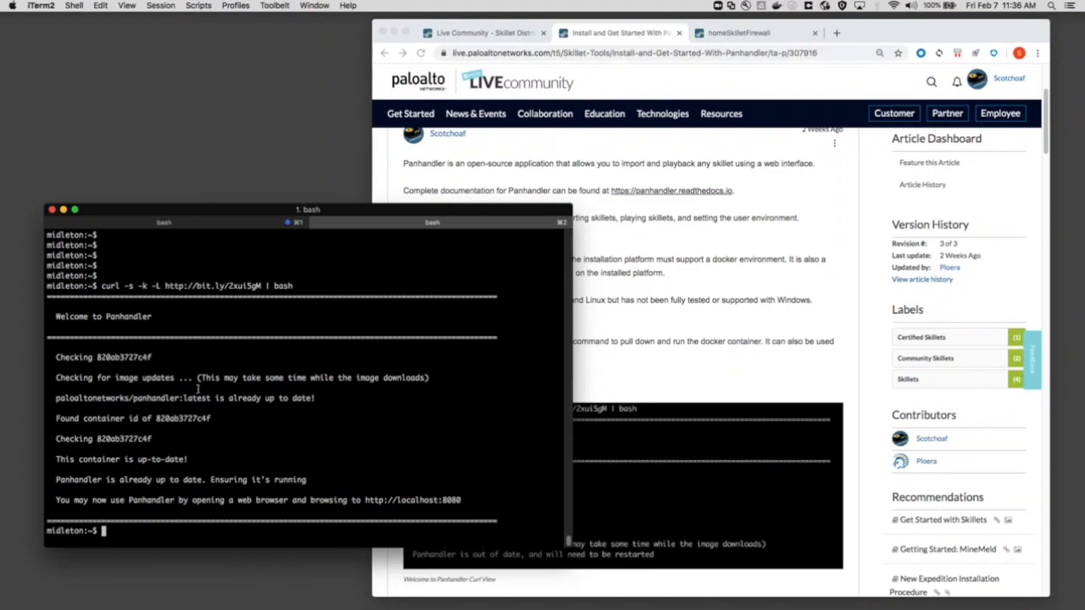
pyautogui.doubleClick(383, 500)
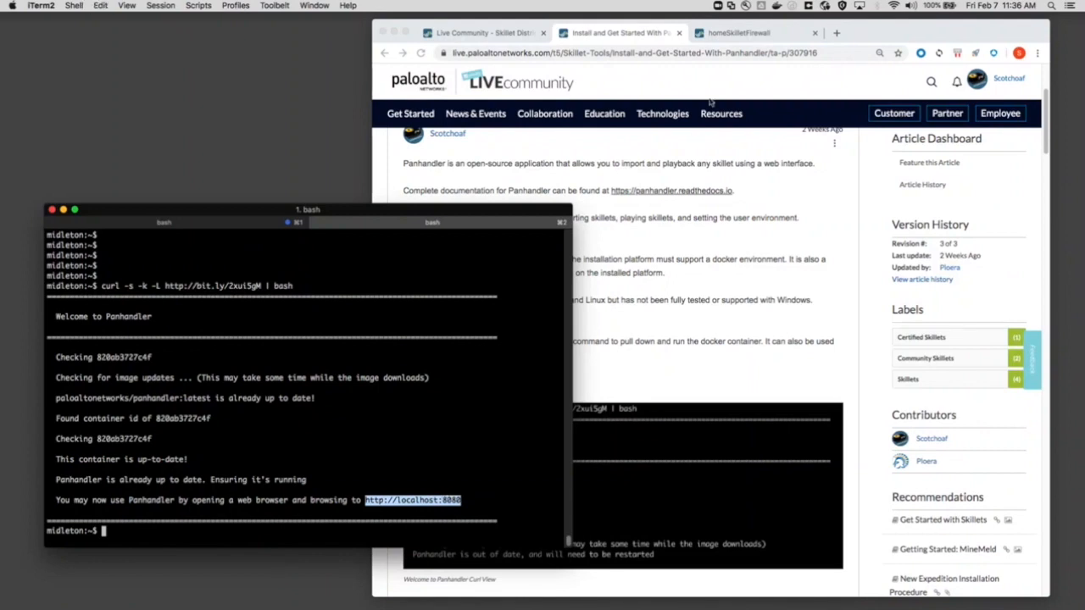
pyautogui.click(843, 33)
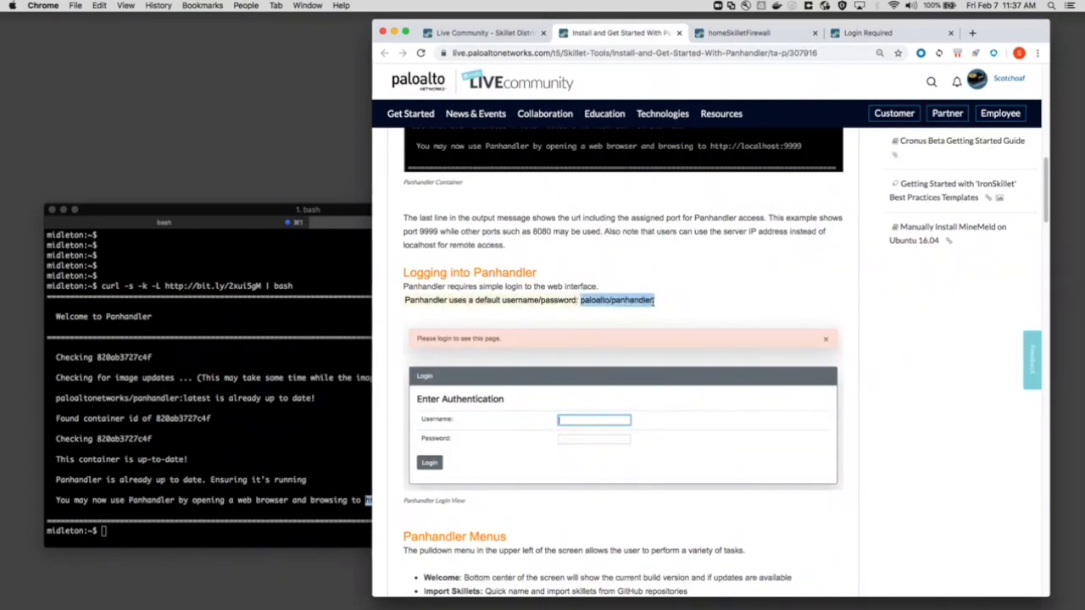
pyautogui.click(868, 32)
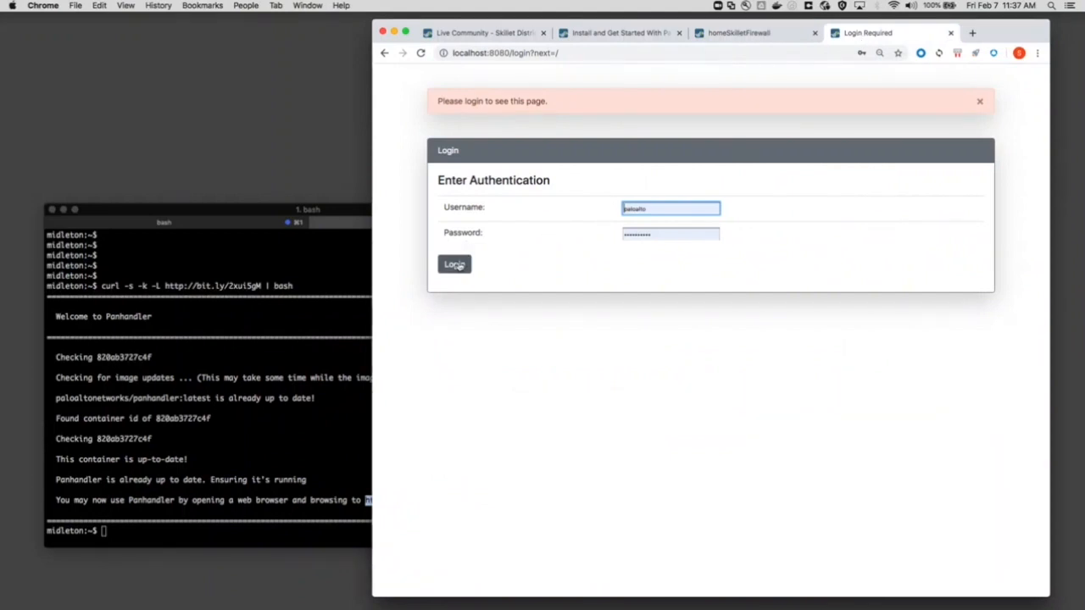
pyautogui.click(455, 265)
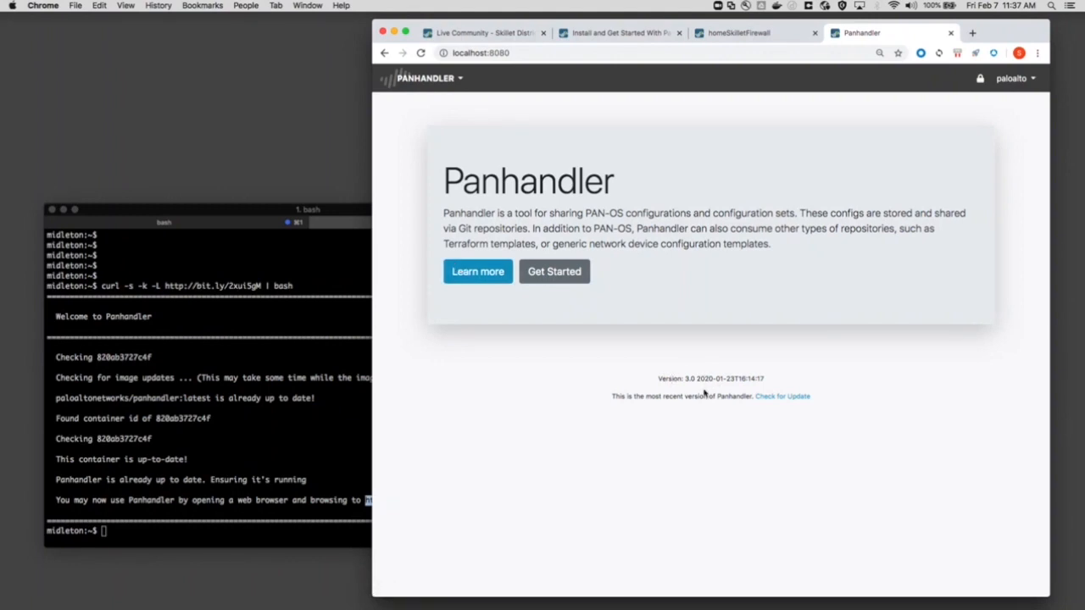
pyautogui.moveTo(647, 417)
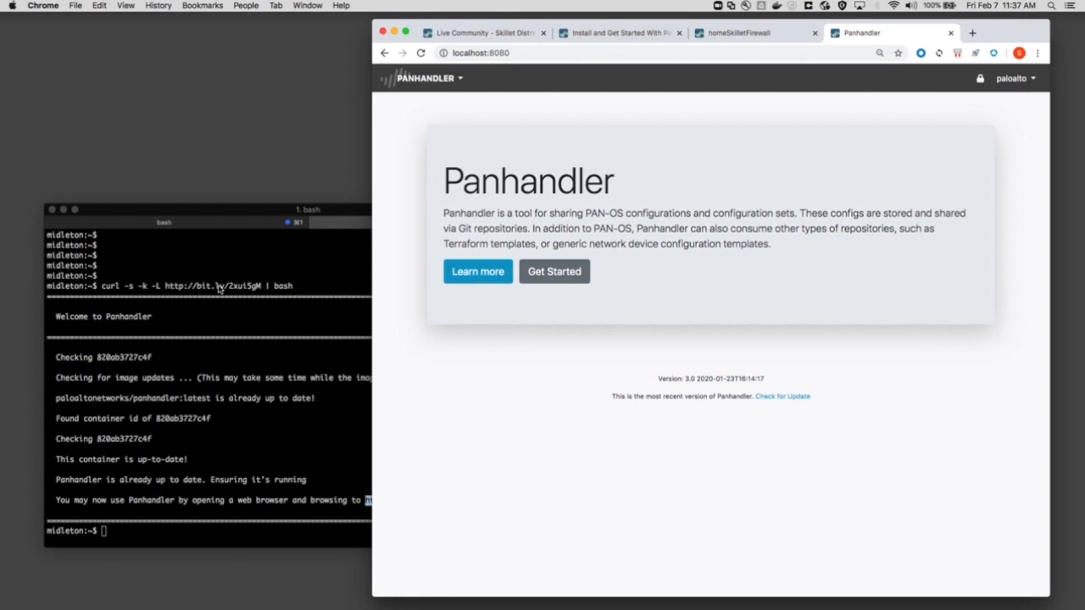
pyautogui.moveTo(548, 460)
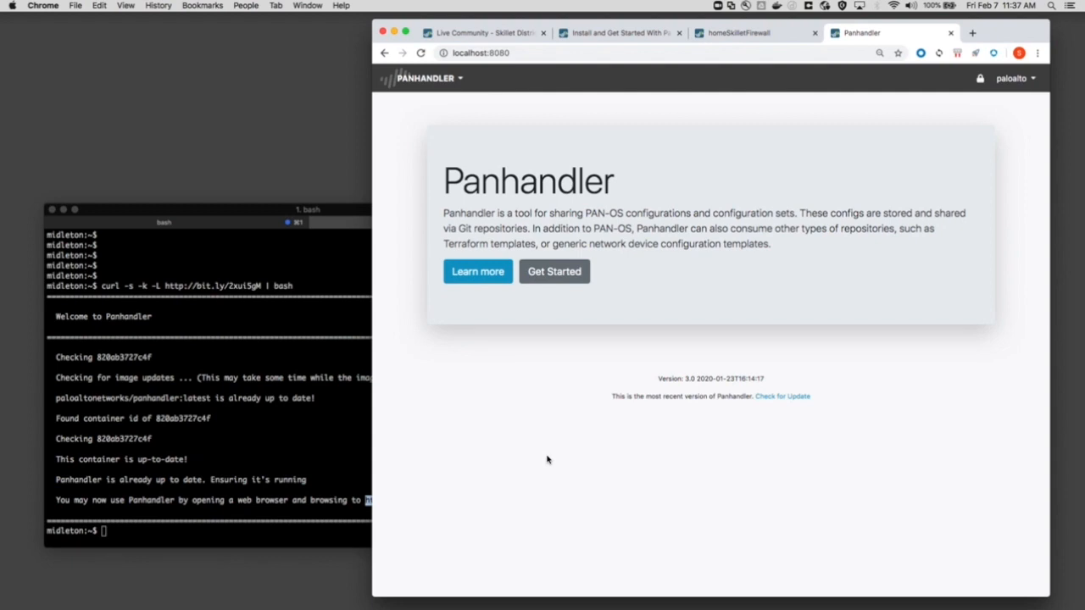
# Step: Go to Import Skillets from the Panhandler menu and clear the default Git repository URL
pyautogui.click(425, 78)
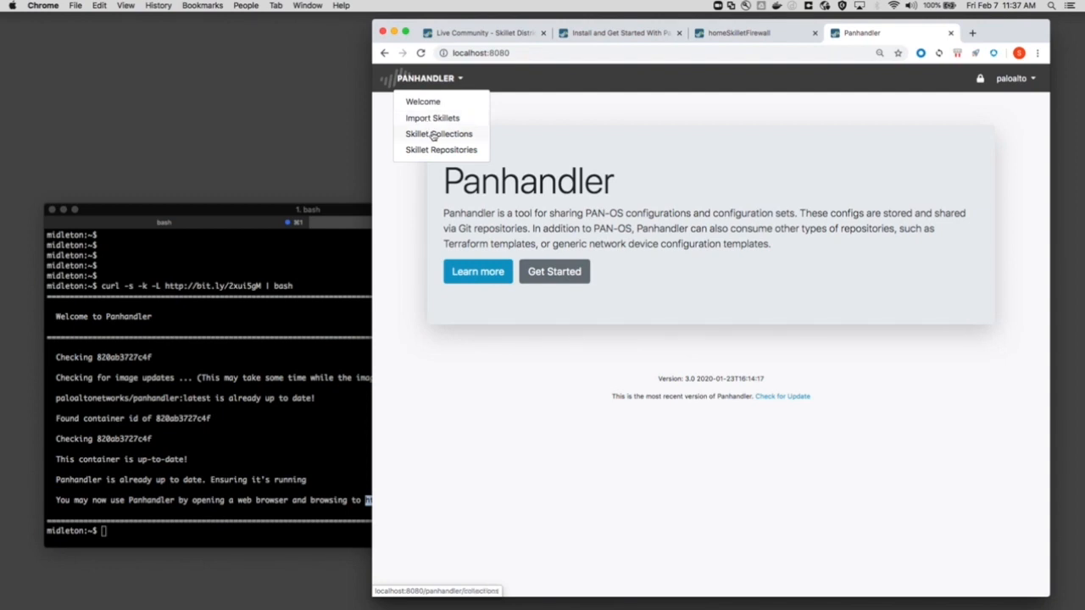
pyautogui.moveTo(433, 119)
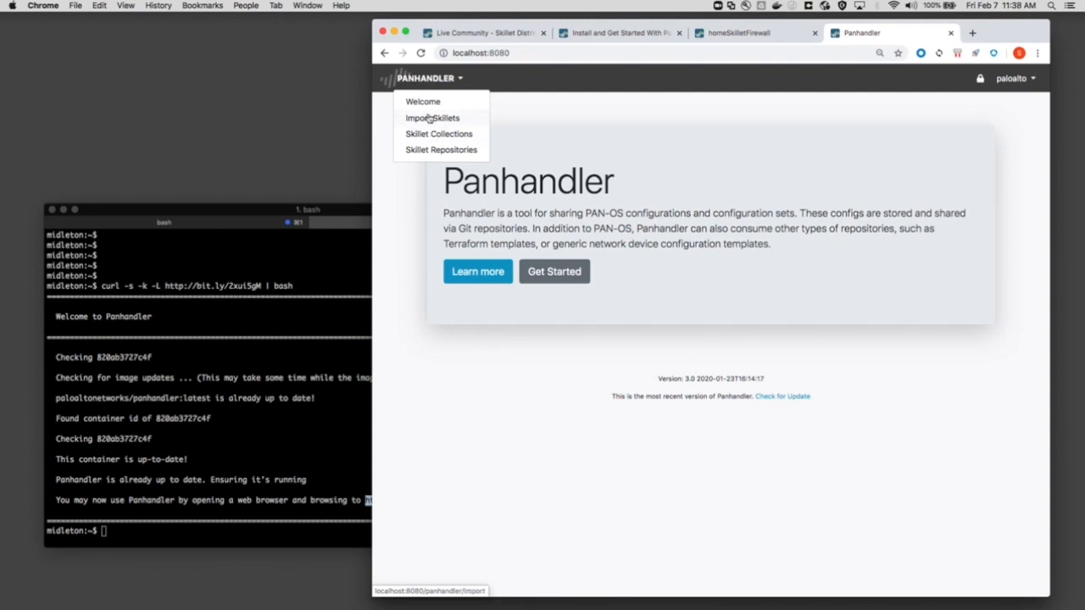
pyautogui.click(432, 118)
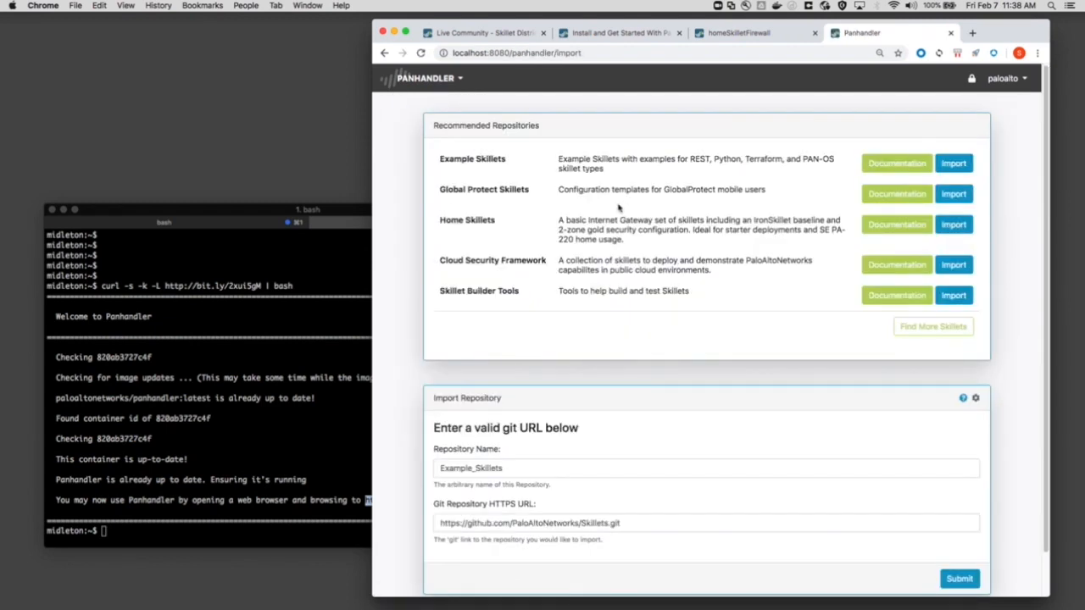
pyautogui.moveTo(528, 227)
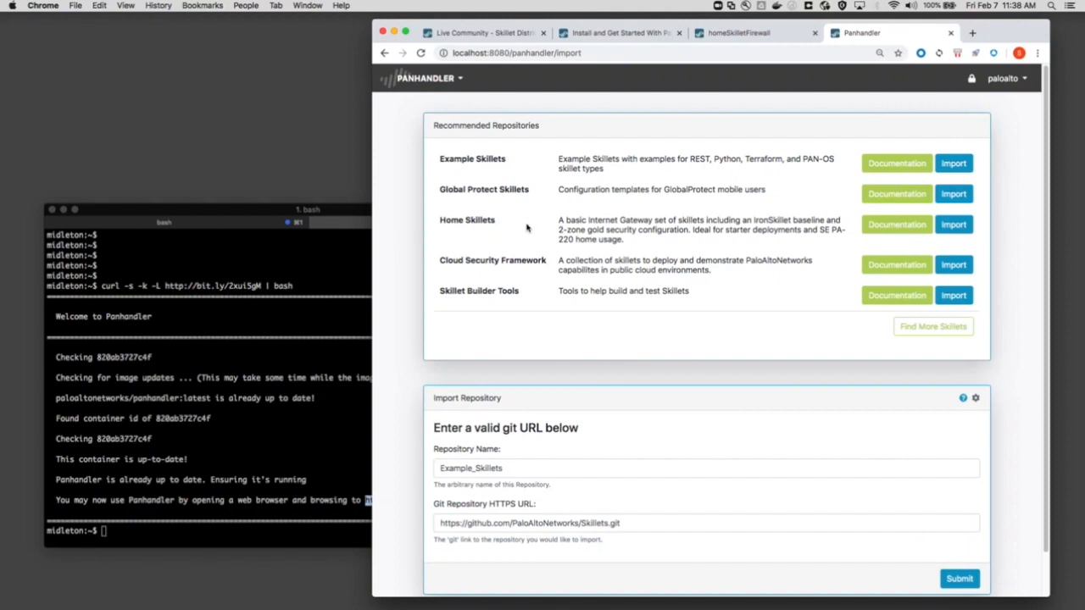
pyautogui.scroll(-3)
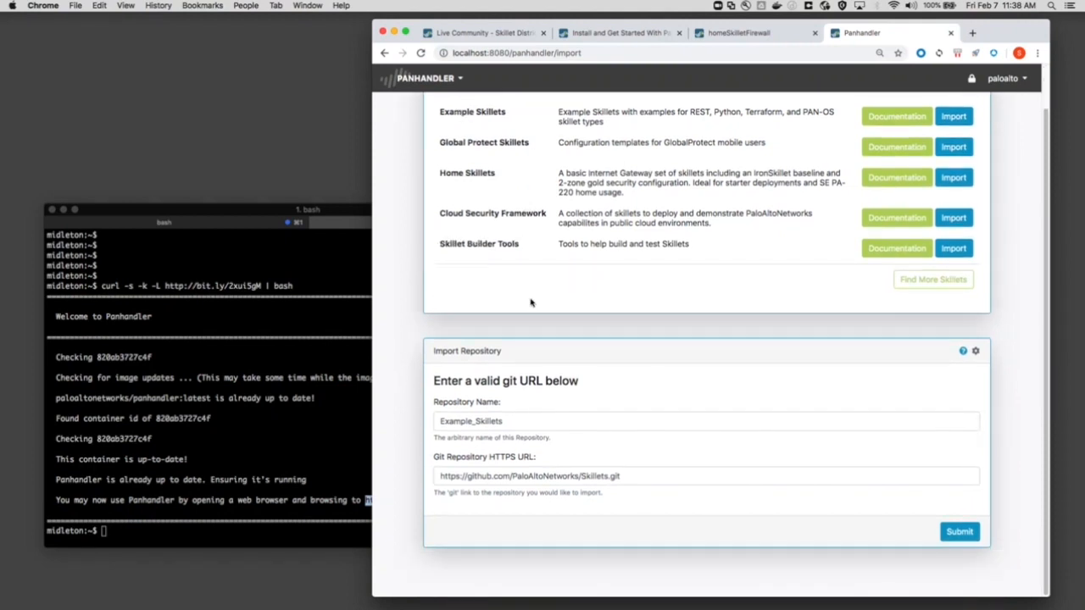
pyautogui.doubleClick(583, 476)
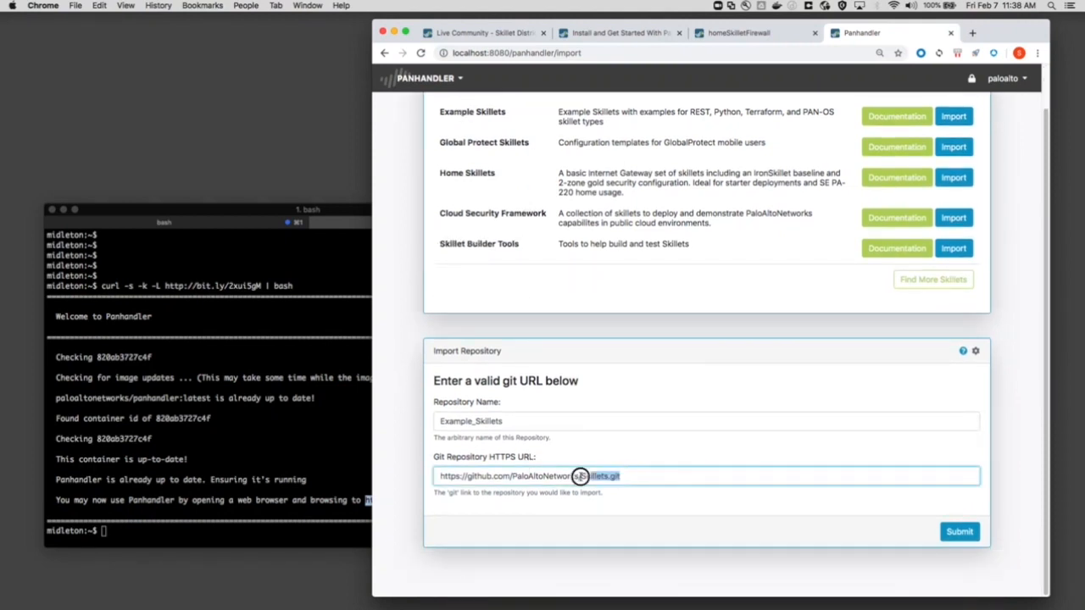
pyautogui.press('Delete')
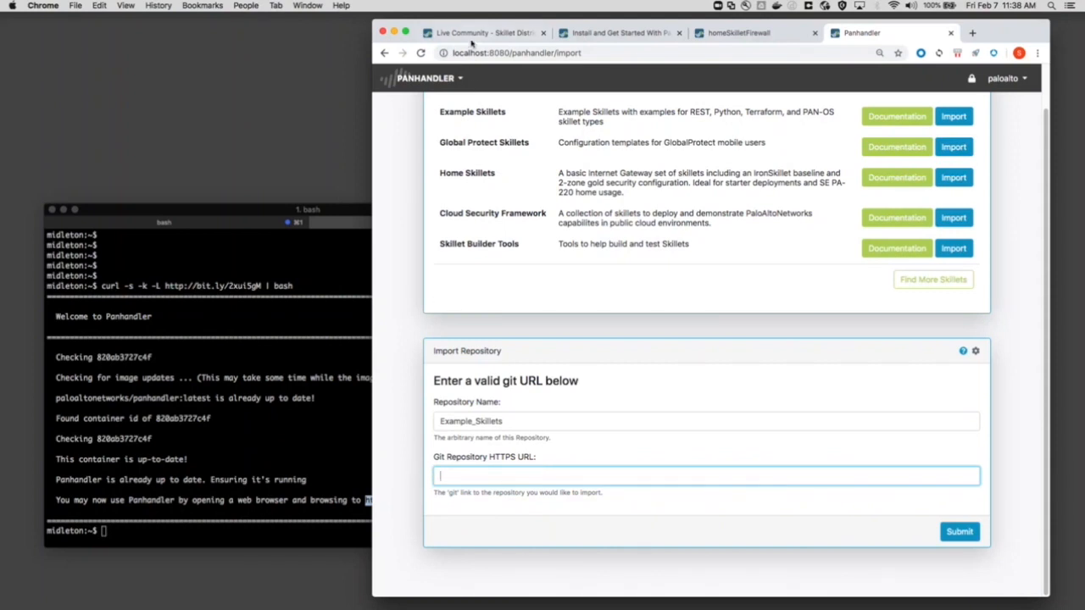
# Step: From Skillet District, open the IPSec Tunnel Creation article and find its GitHub location under Skillet Details
pyautogui.click(483, 32)
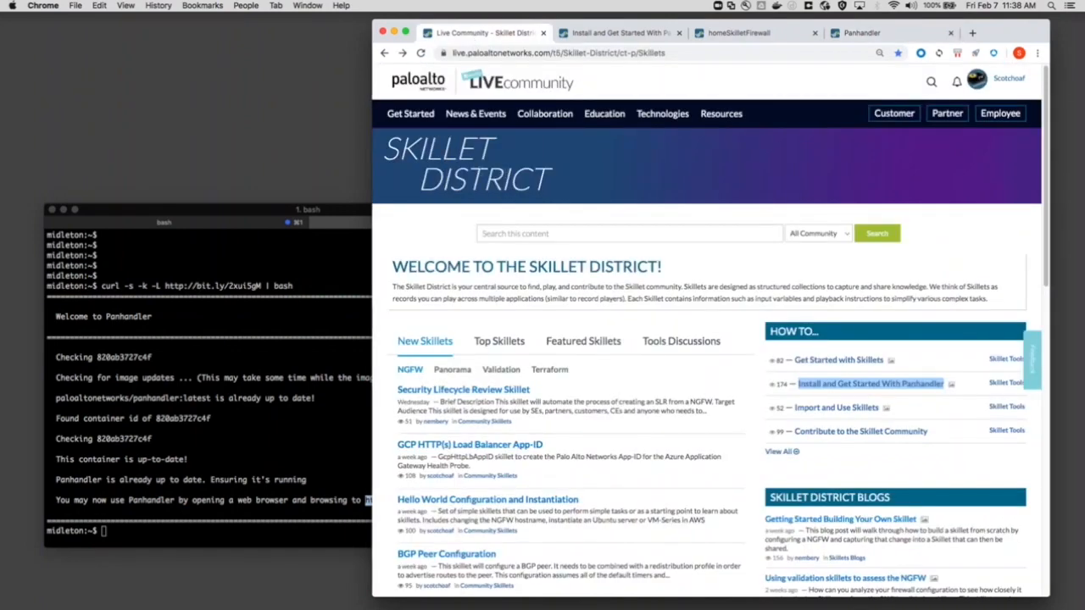
pyautogui.scroll(-3)
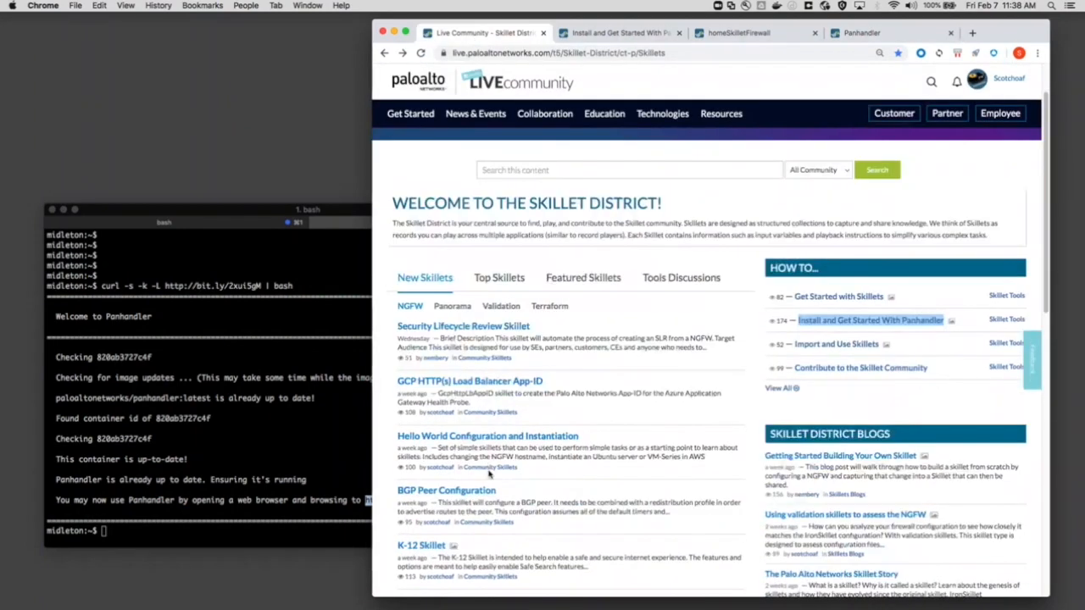
pyautogui.scroll(-3)
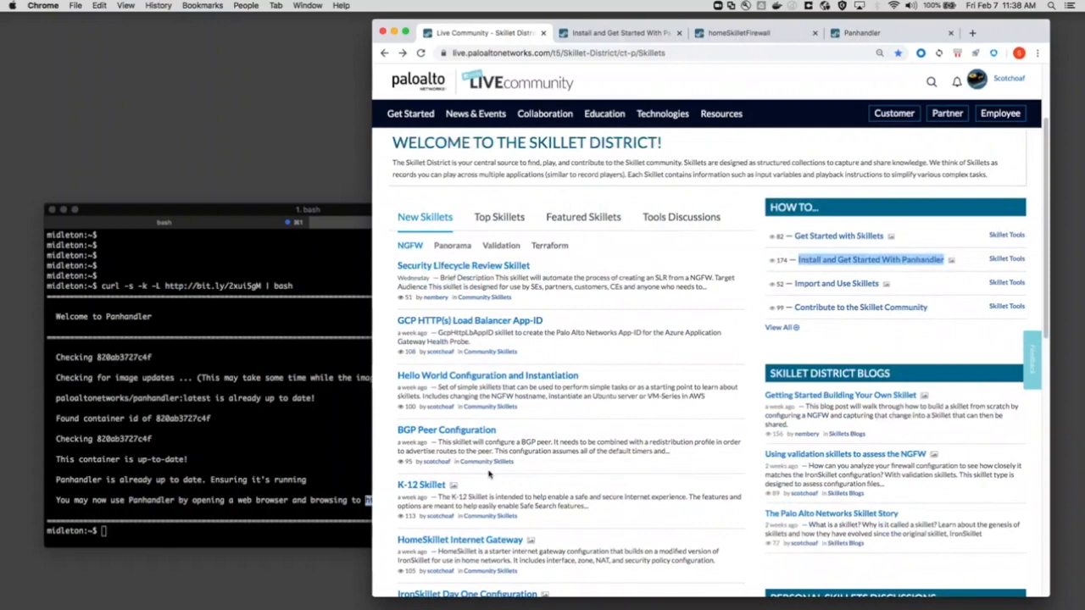
pyautogui.scroll(-3)
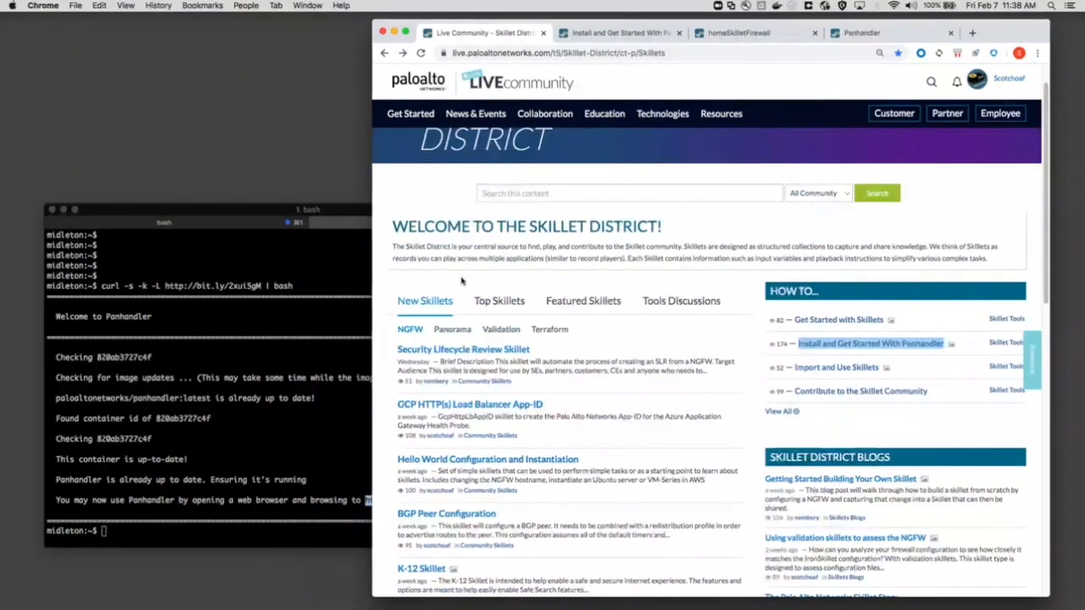
pyautogui.scroll(-3)
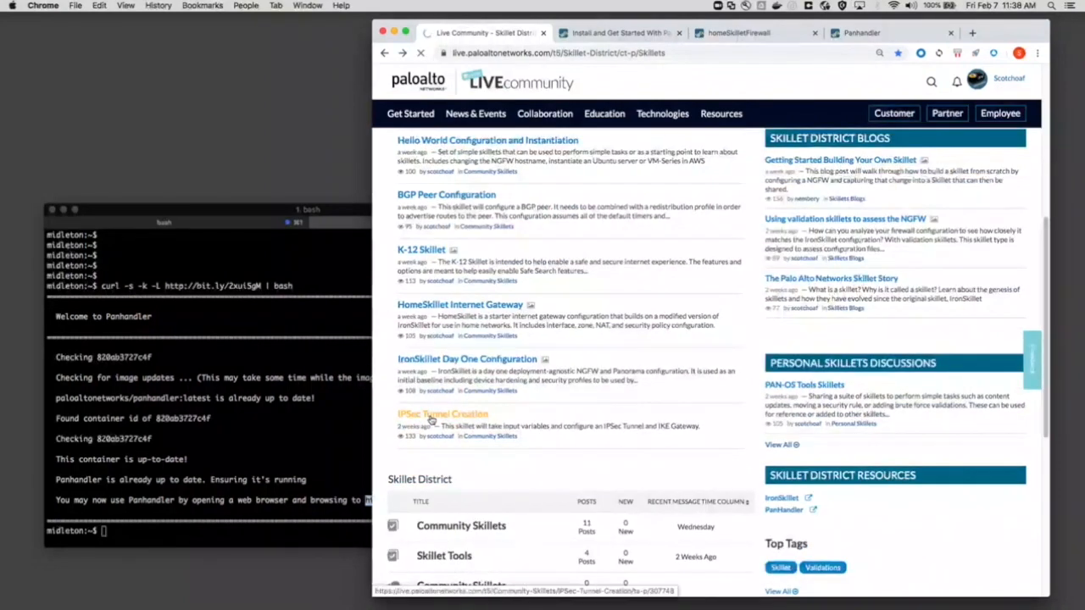
pyautogui.click(434, 414)
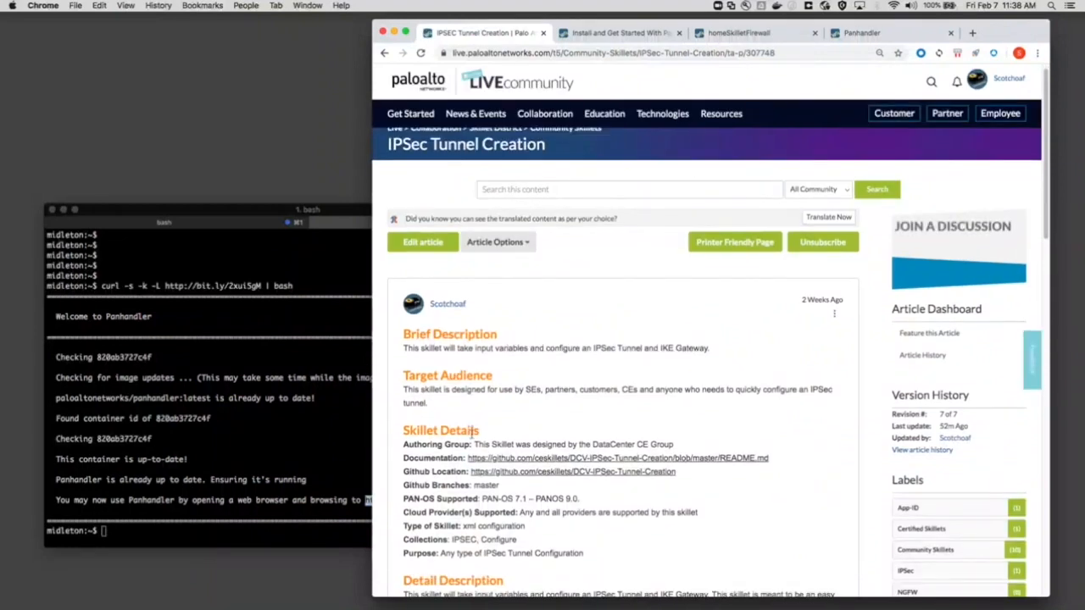
pyautogui.scroll(-3)
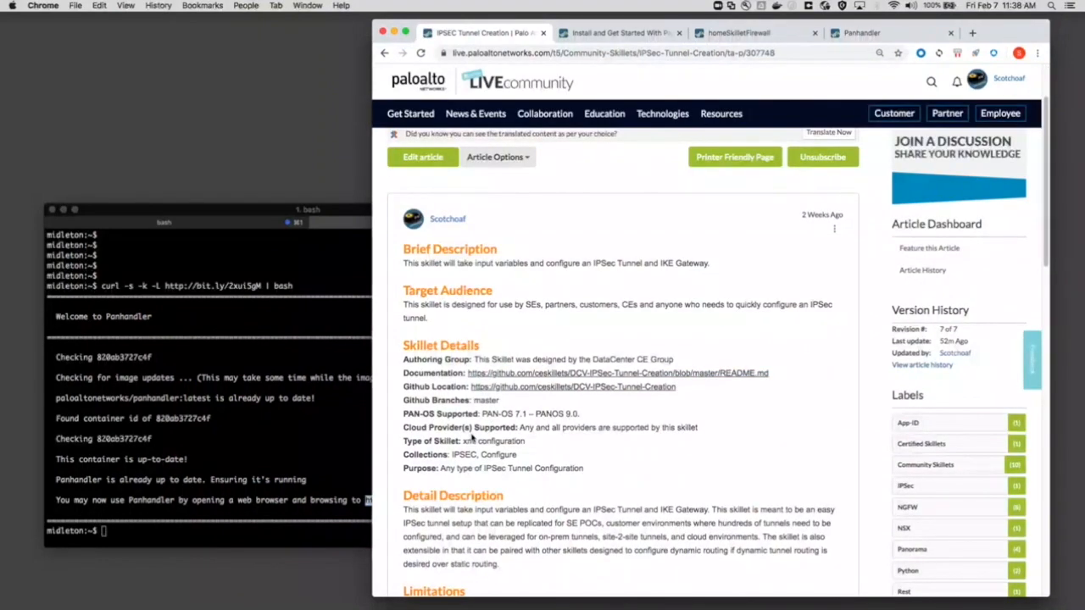
pyautogui.scroll(-3)
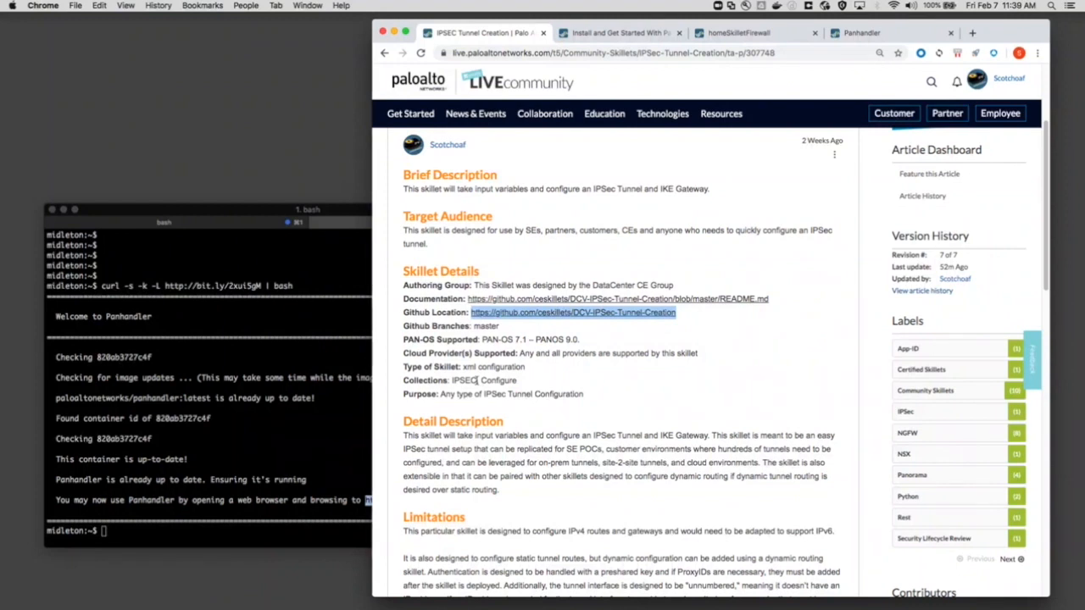
pyautogui.click(880, 33)
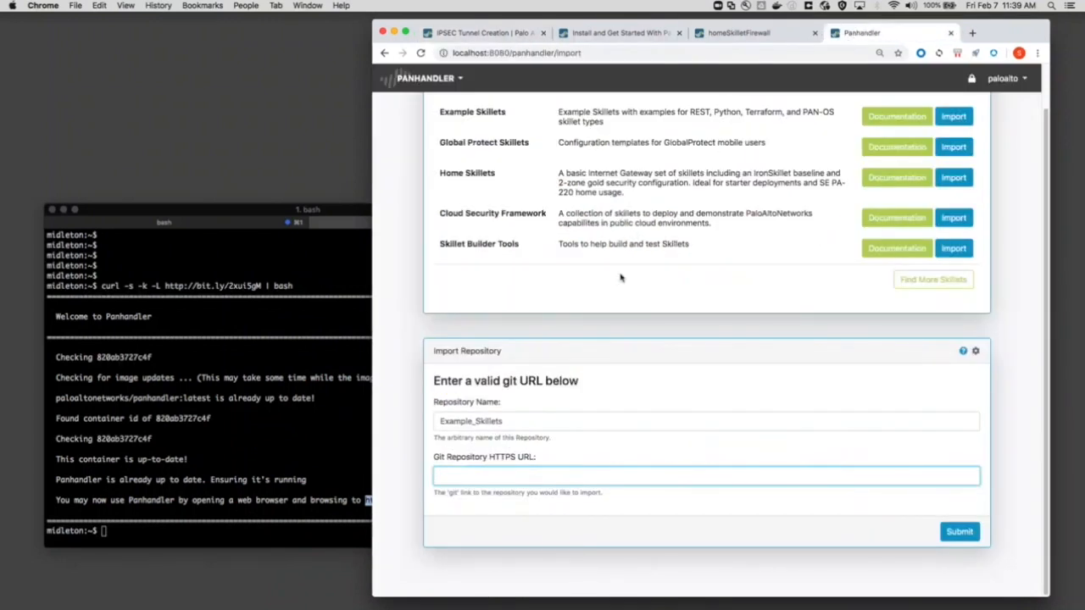
pyautogui.write('https://github.com/ceskillets/DCV-IPSec-Tunnel-Creation')
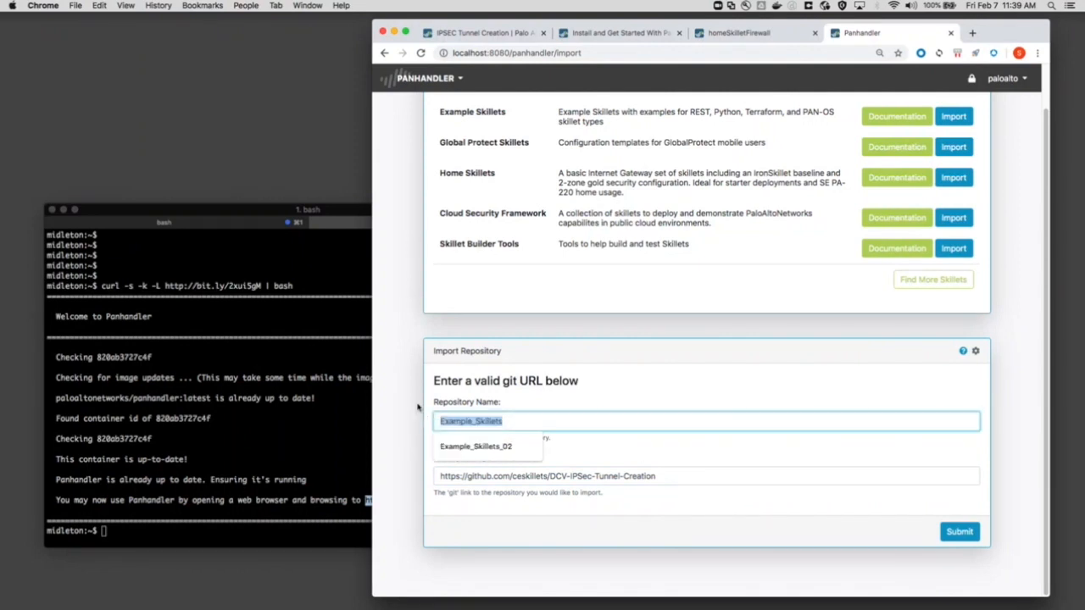
pyautogui.write('IPSEC')
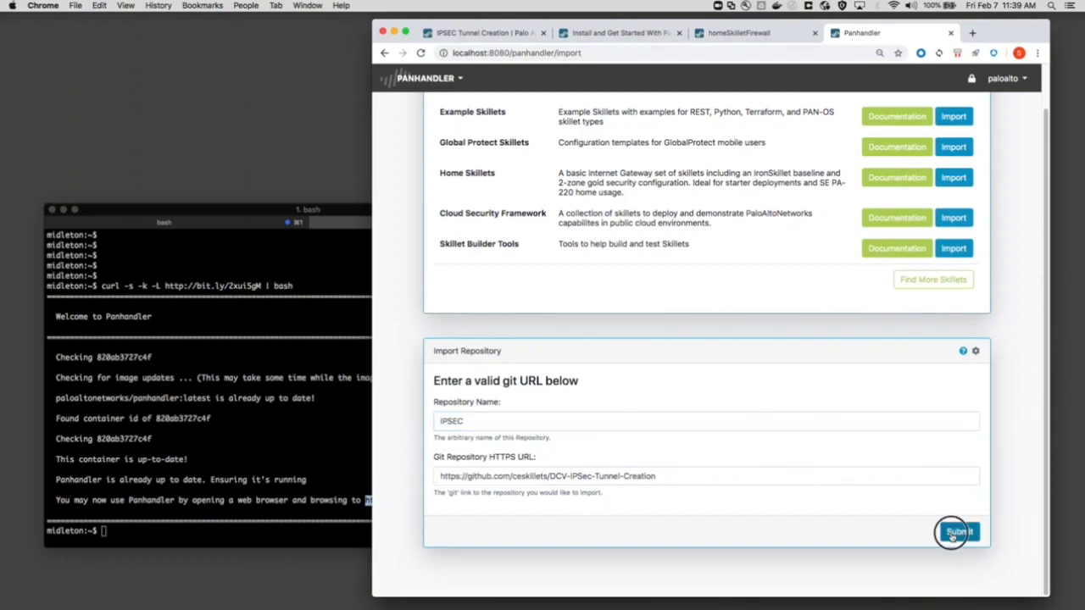
pyautogui.click(956, 532)
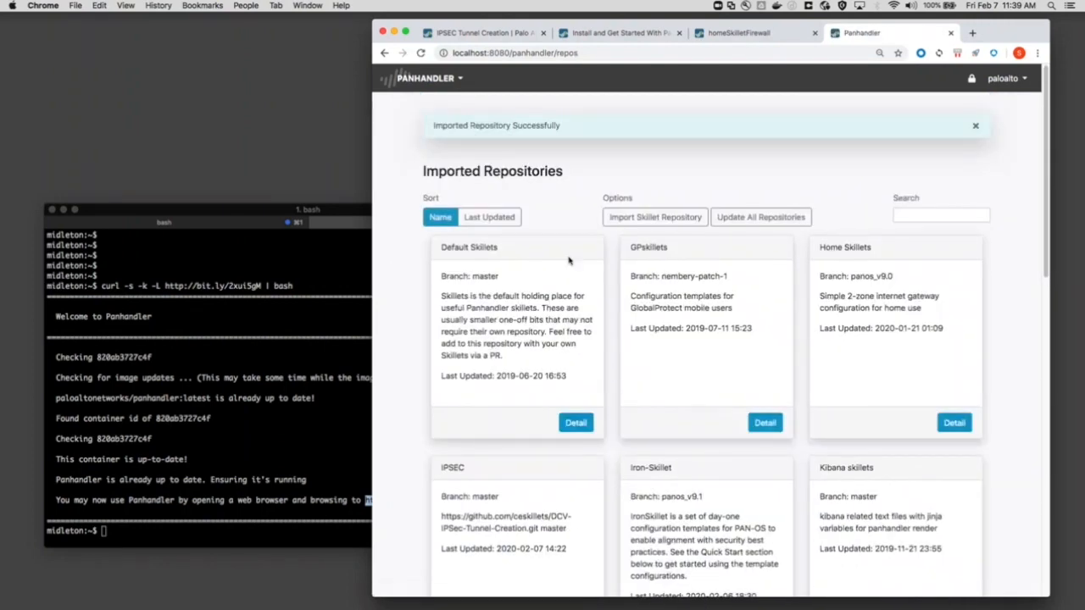
pyautogui.scroll(-3)
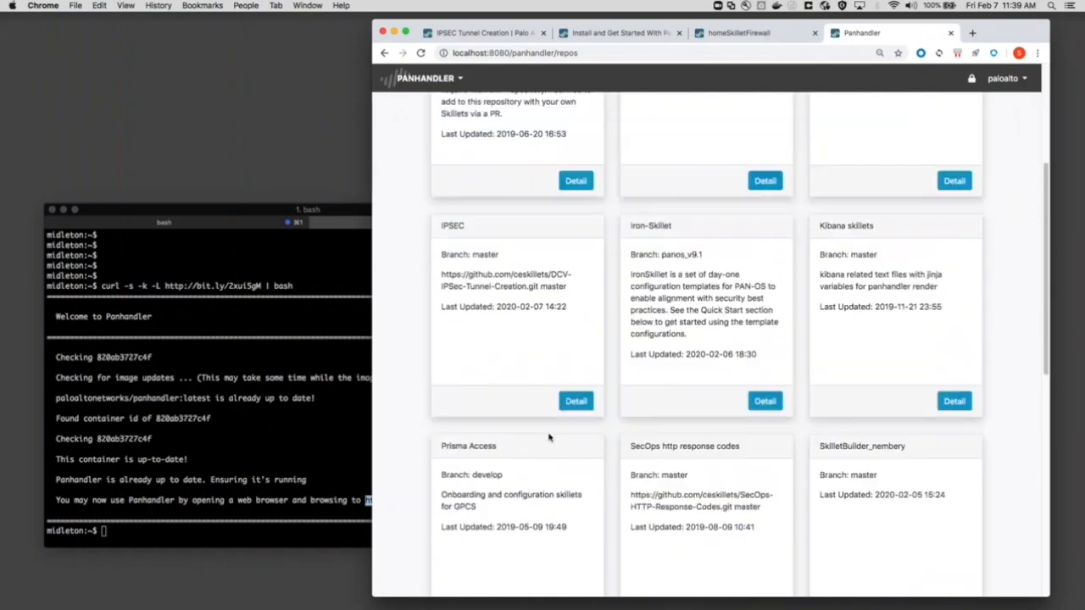
pyautogui.moveTo(417, 78)
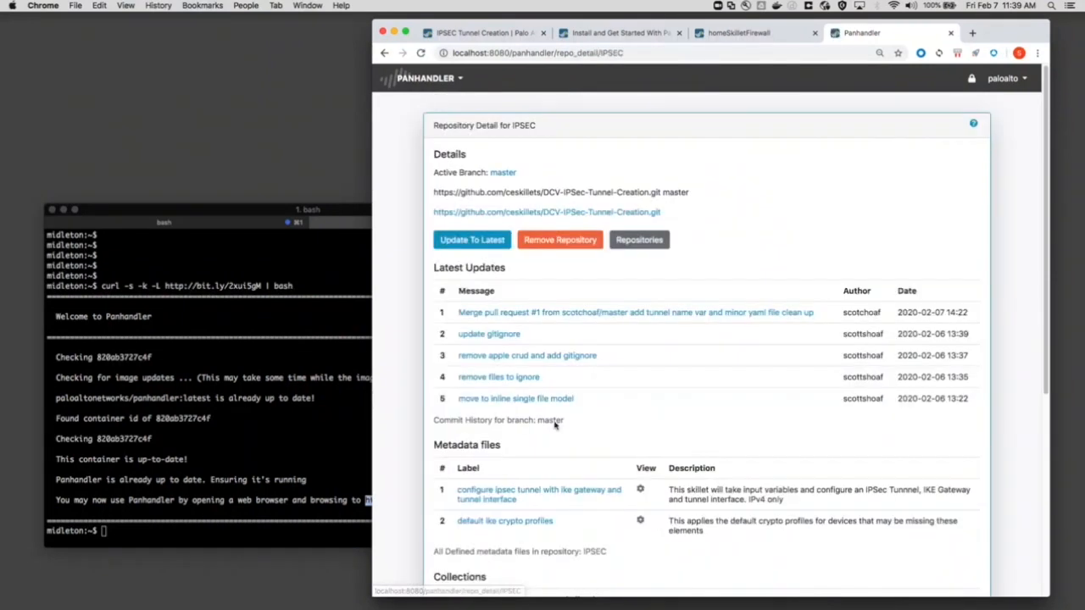
pyautogui.moveTo(474, 221)
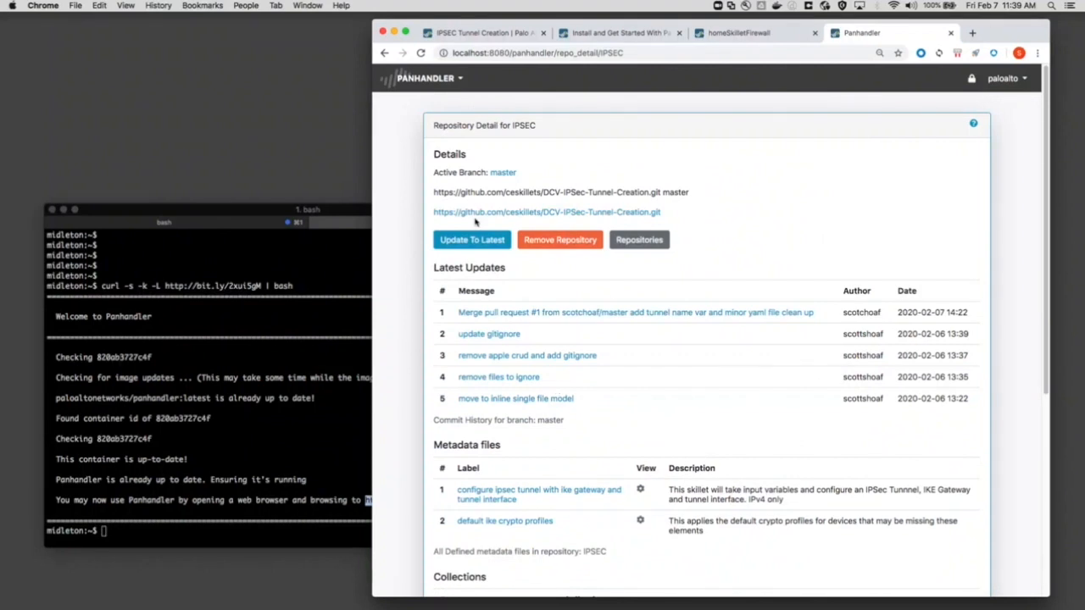
pyautogui.moveTo(488, 185)
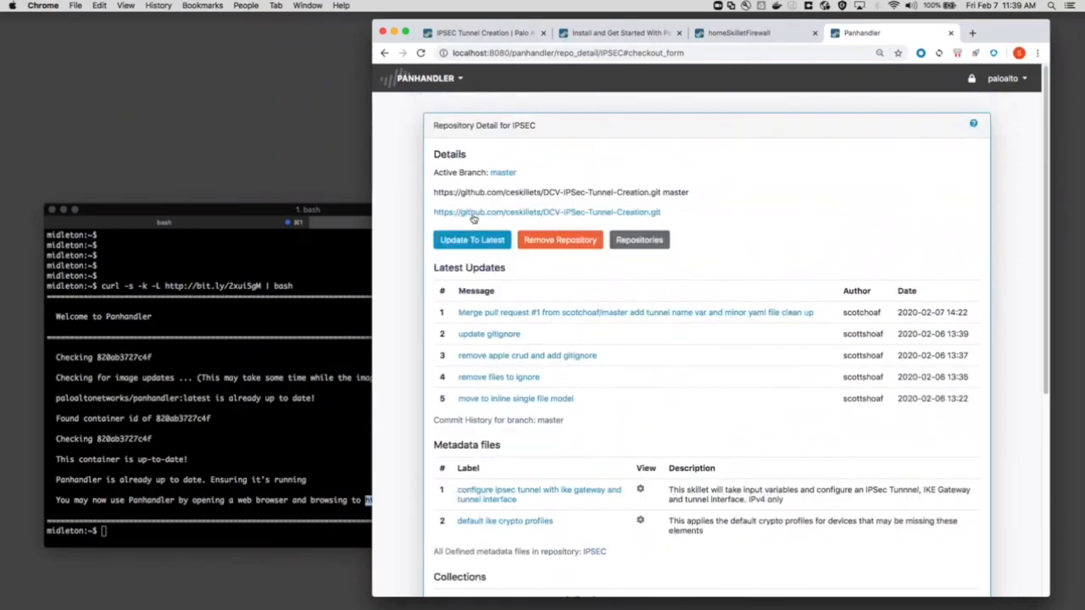
# Step: Update the IPSEC repository to latest, dismiss the up-to-date notice, and check the firewall's empty IPSec Tunnels list
pyautogui.click(472, 241)
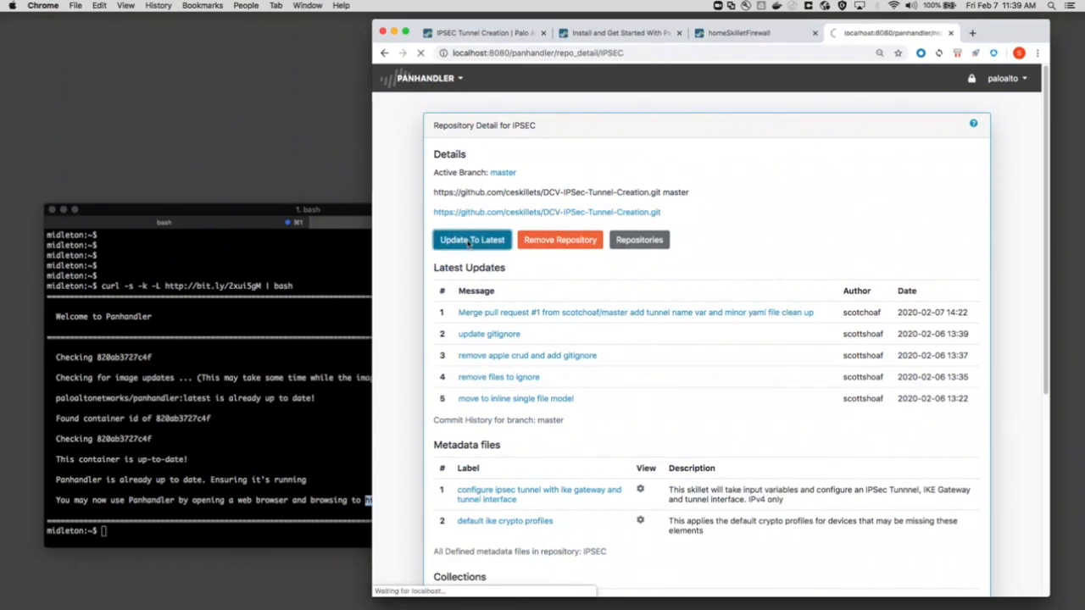
pyautogui.click(471, 241)
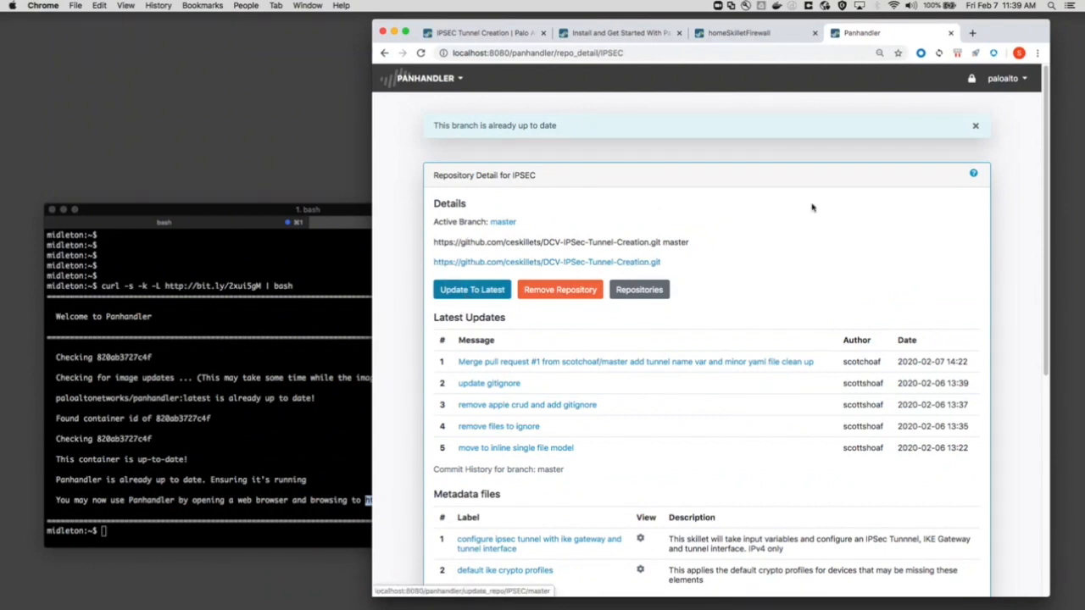
pyautogui.click(973, 126)
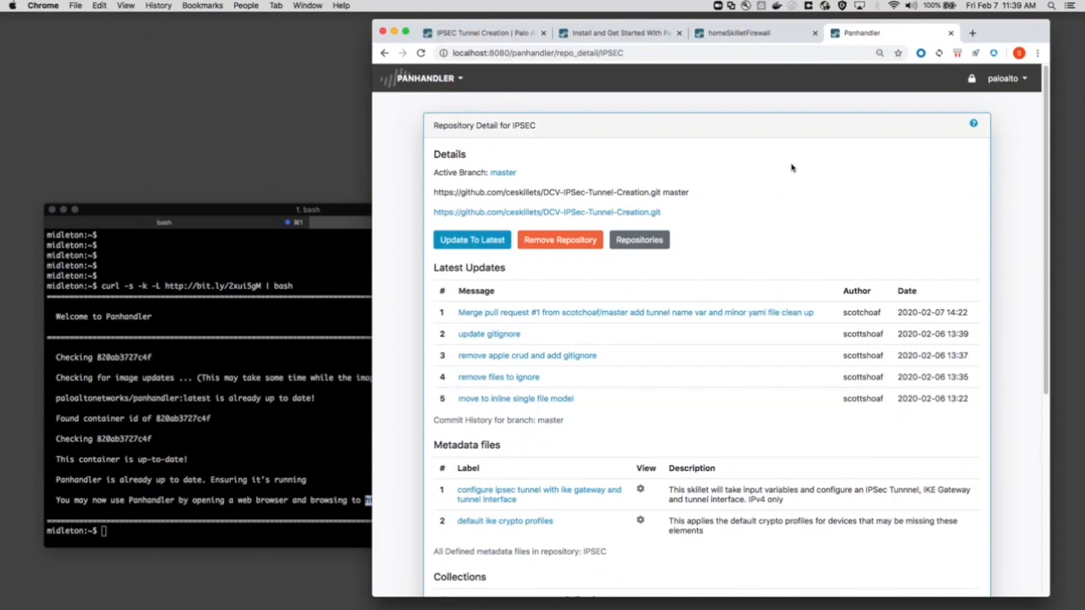
pyautogui.moveTo(387, 109)
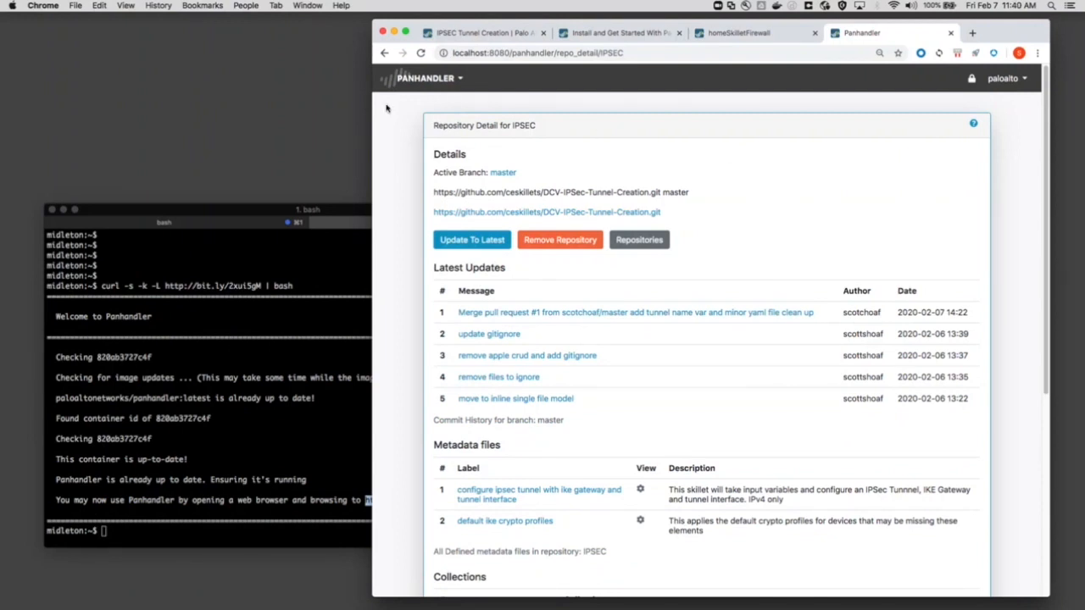
pyautogui.click(734, 34)
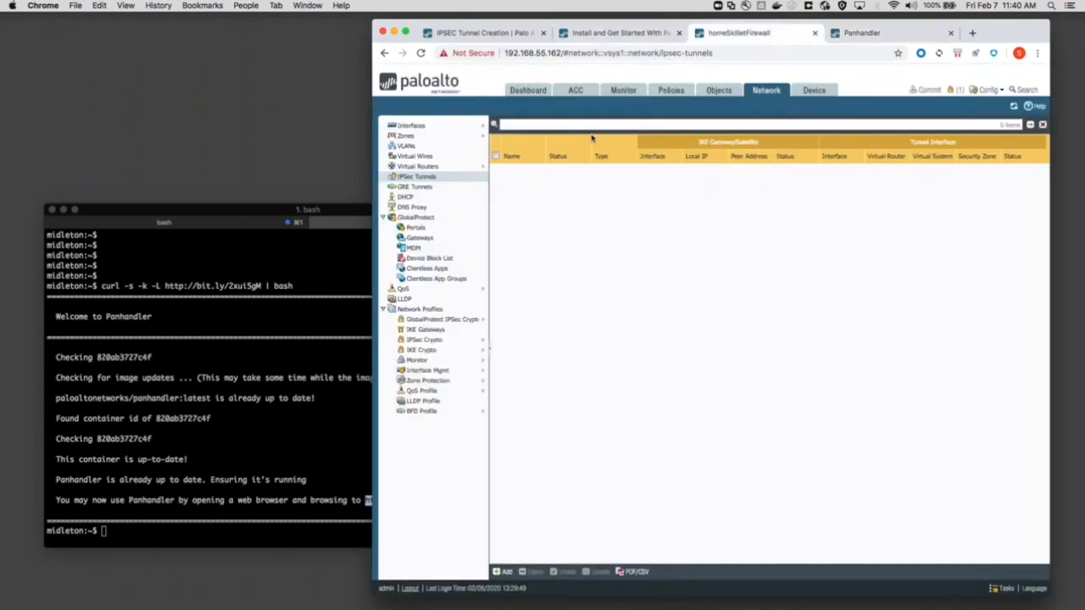
pyautogui.moveTo(553, 150)
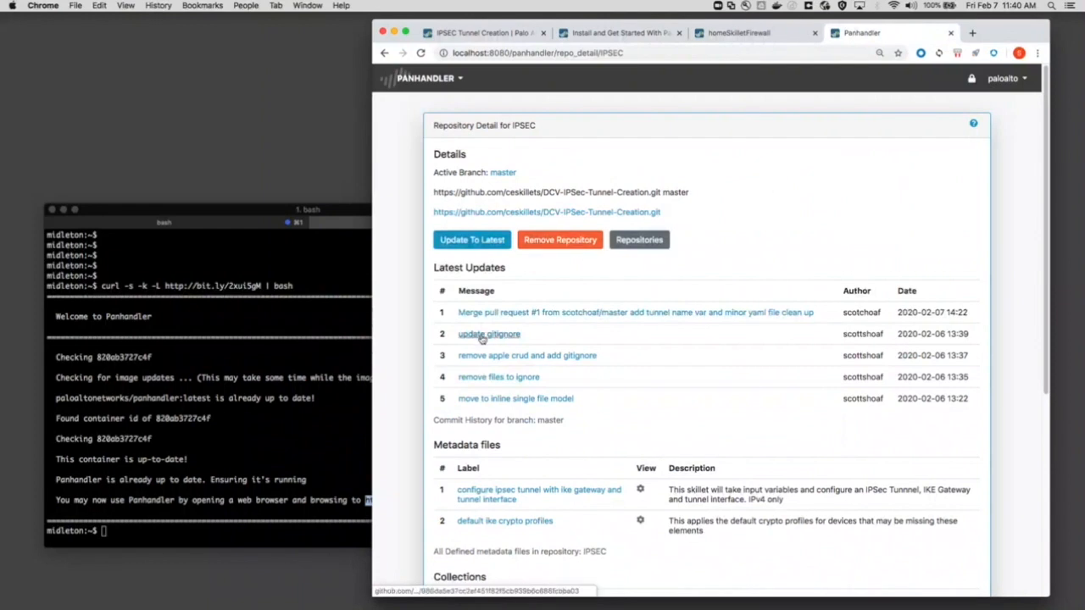
# Step: Search Skillet Collections for 'ipsec' and open the IPSEC collection
pyautogui.click(430, 78)
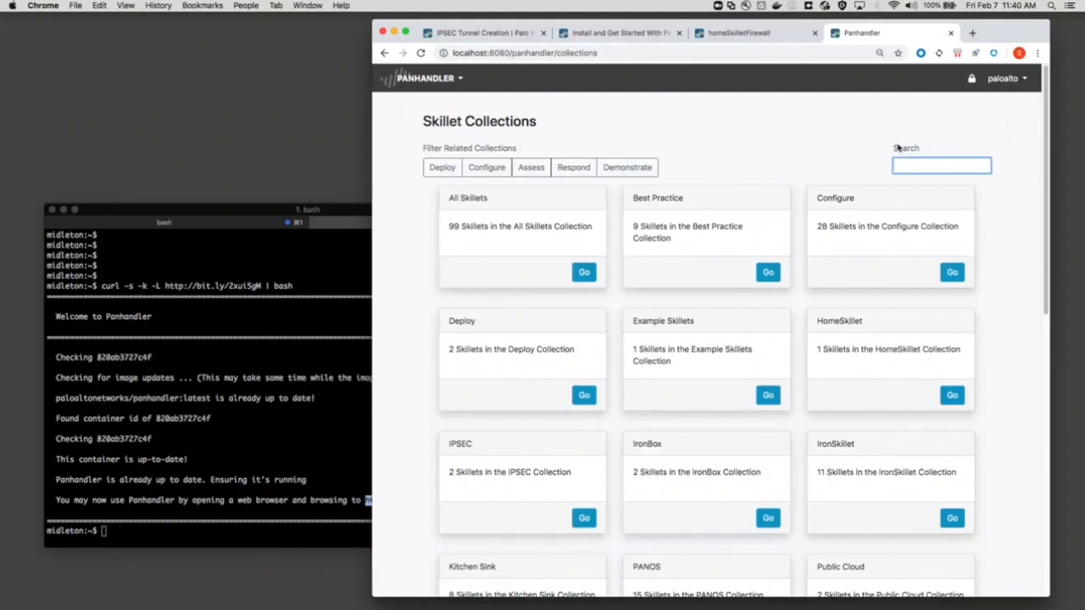
pyautogui.write('ipsec')
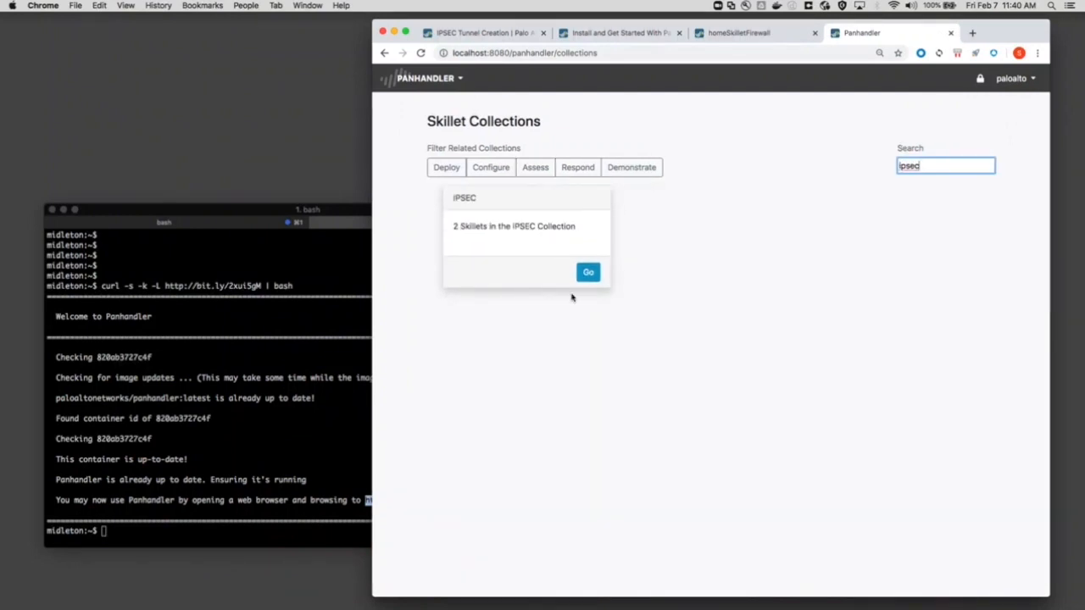
pyautogui.click(586, 271)
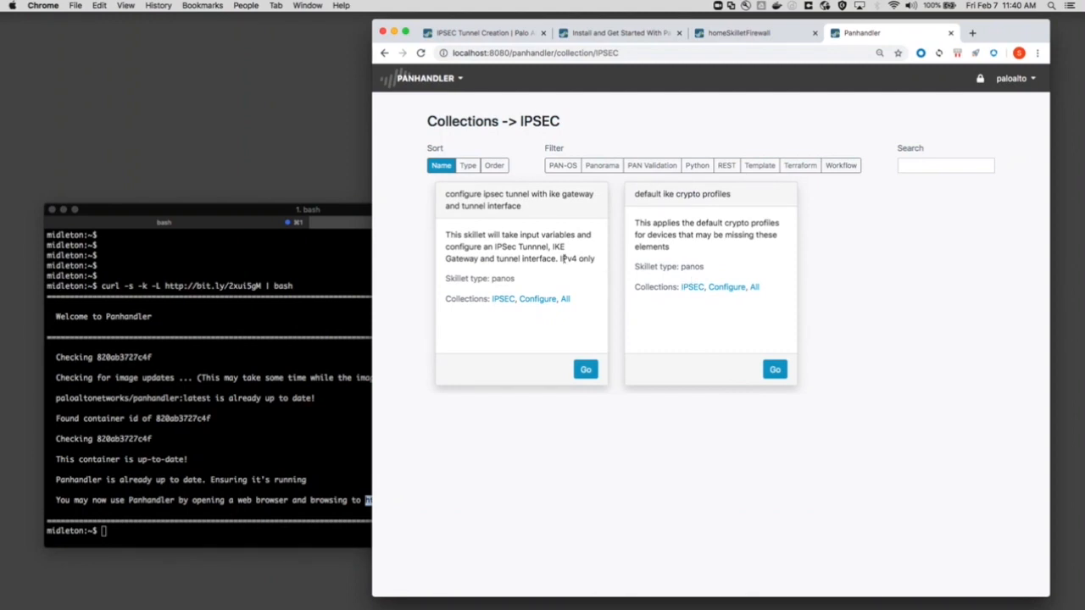
pyautogui.moveTo(585, 369)
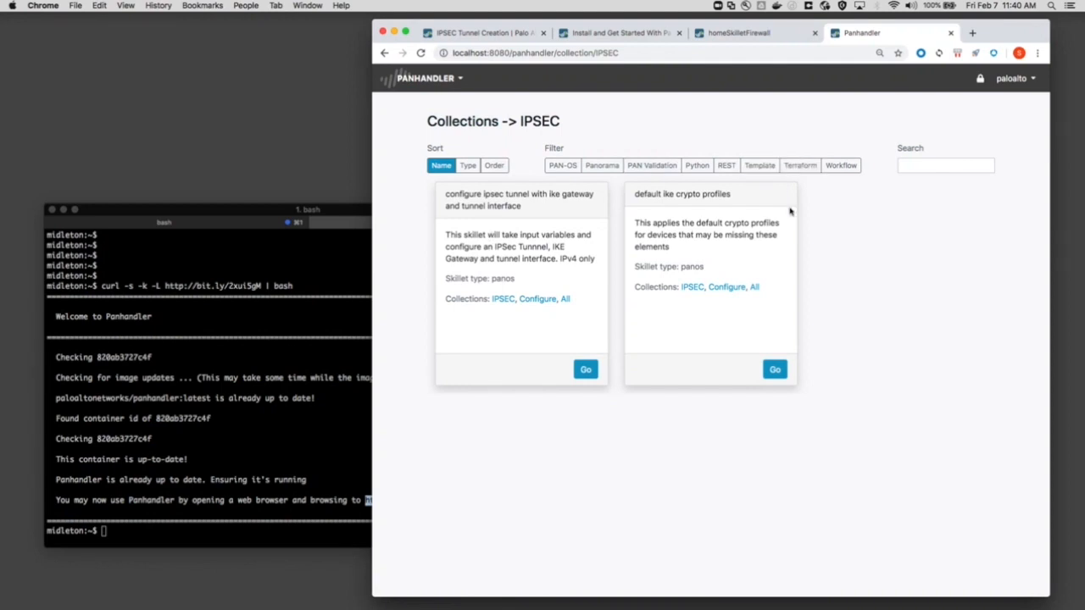
# Step: In the IPsec tunnel skillet, set tunnel name 'scota' and a suggested 192... local interface IP, then submit
pyautogui.click(585, 369)
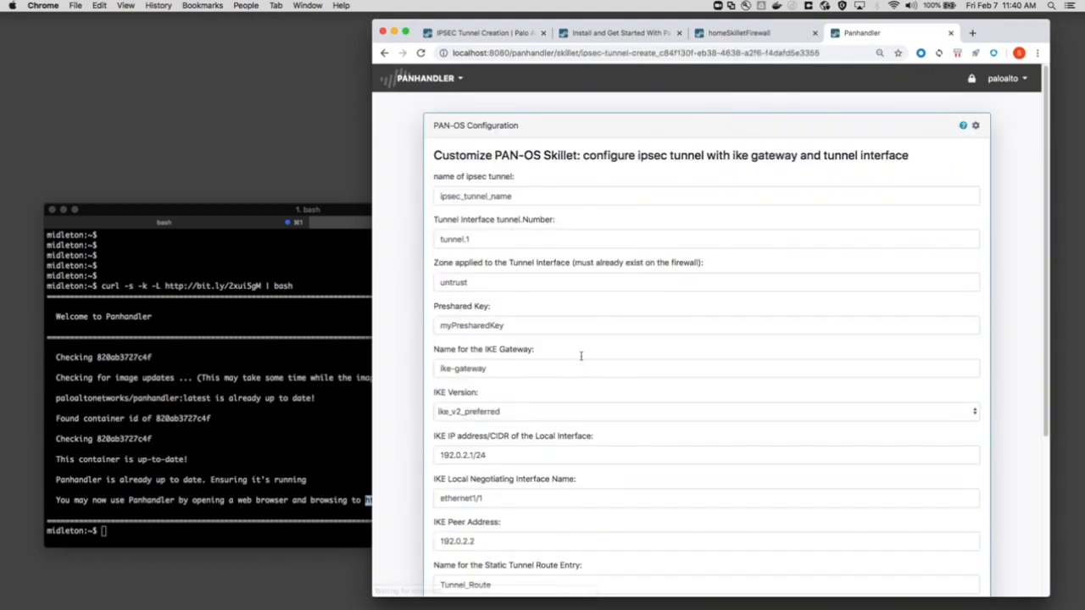
pyautogui.scroll(-3)
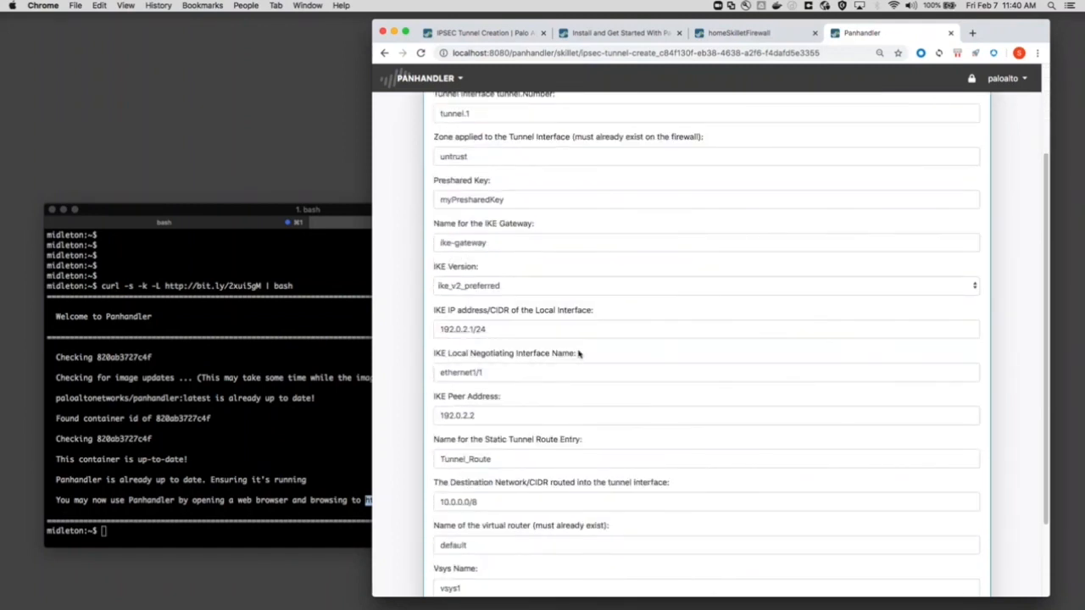
pyautogui.scroll(-3)
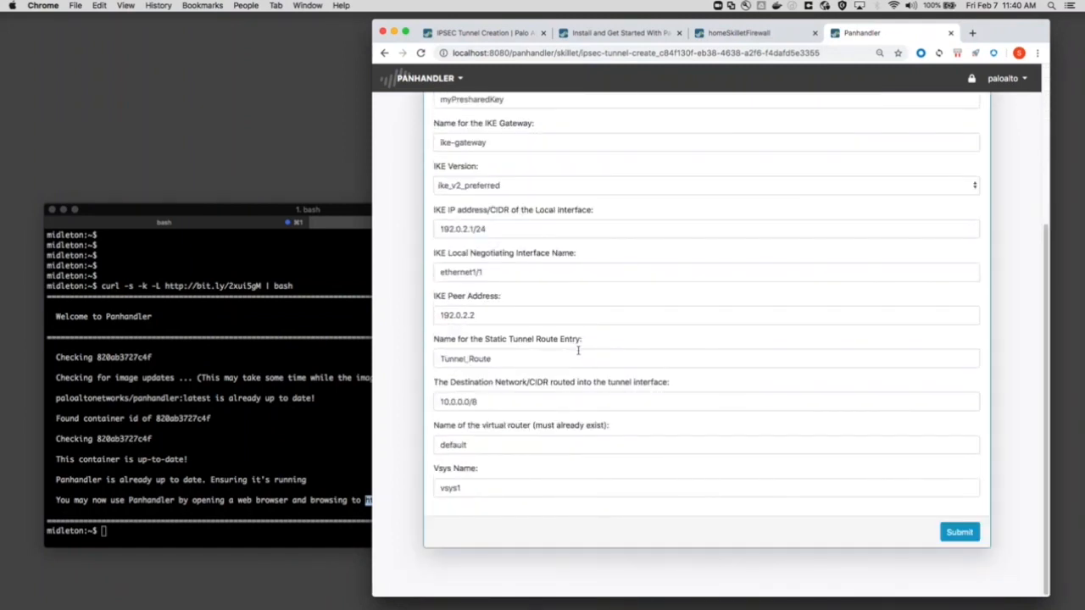
pyautogui.scroll(3)
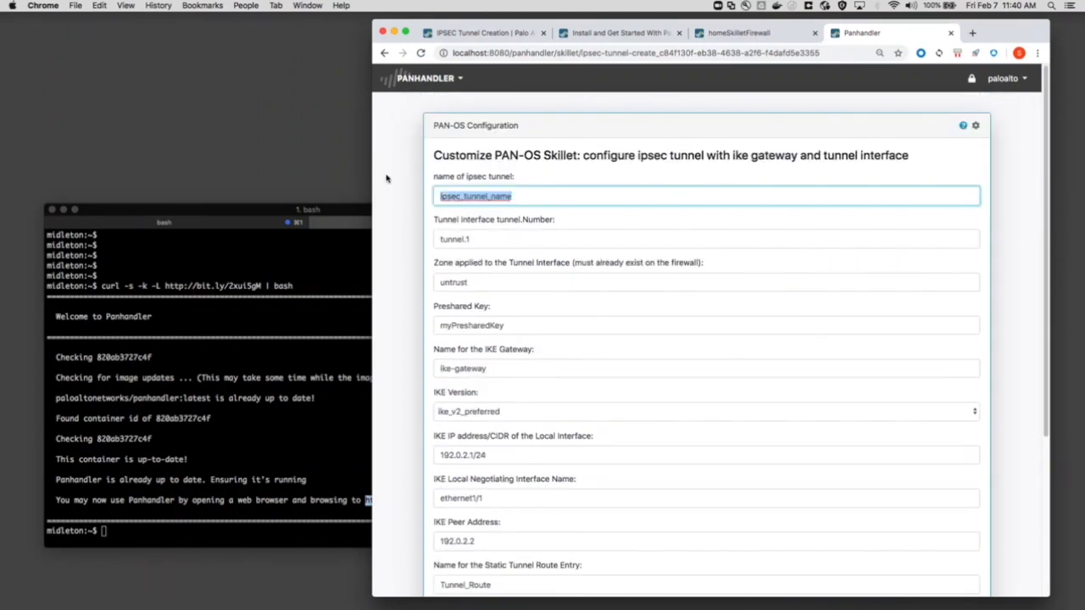
pyautogui.write('scota')
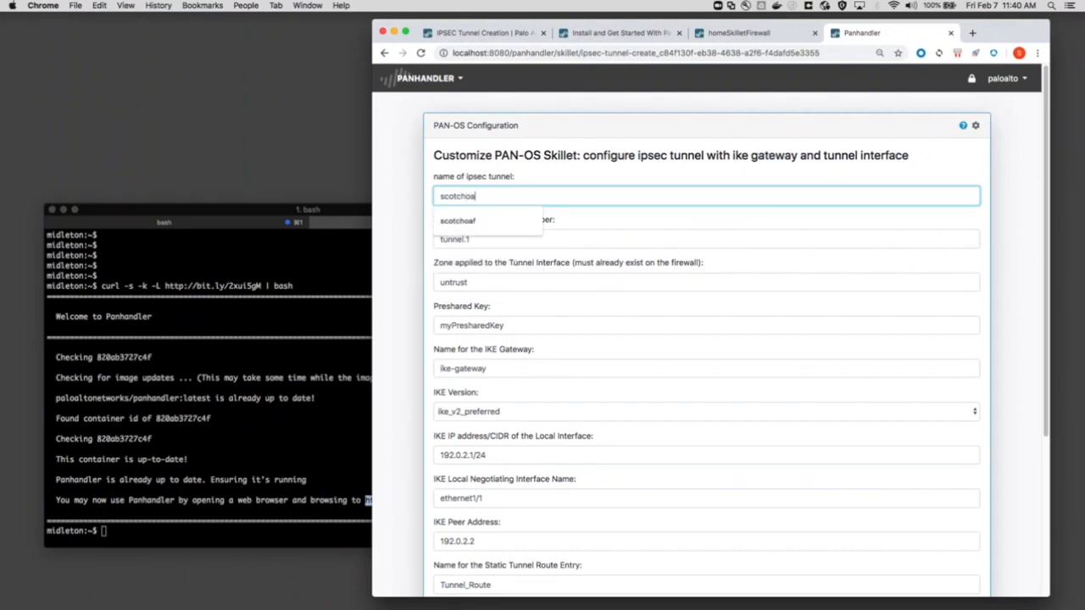
pyautogui.click(705, 459)
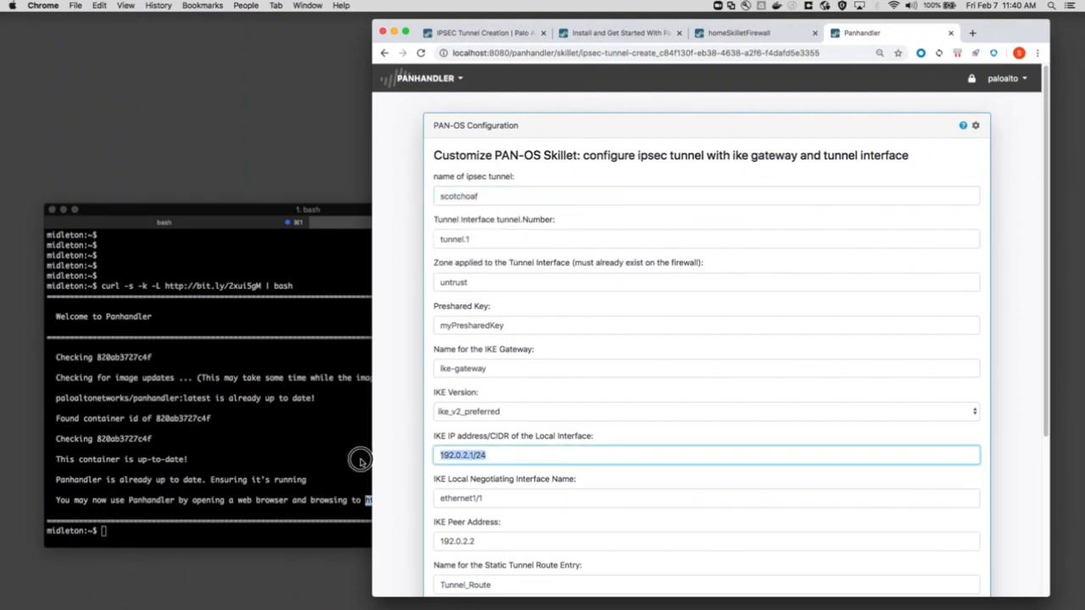
pyautogui.write('192')
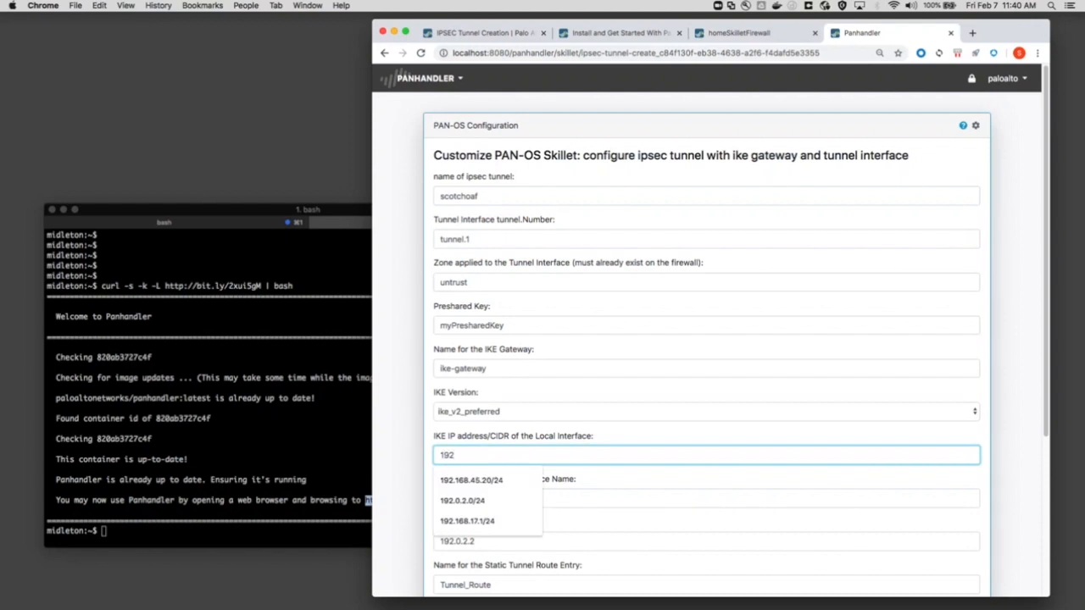
pyautogui.click(471, 481)
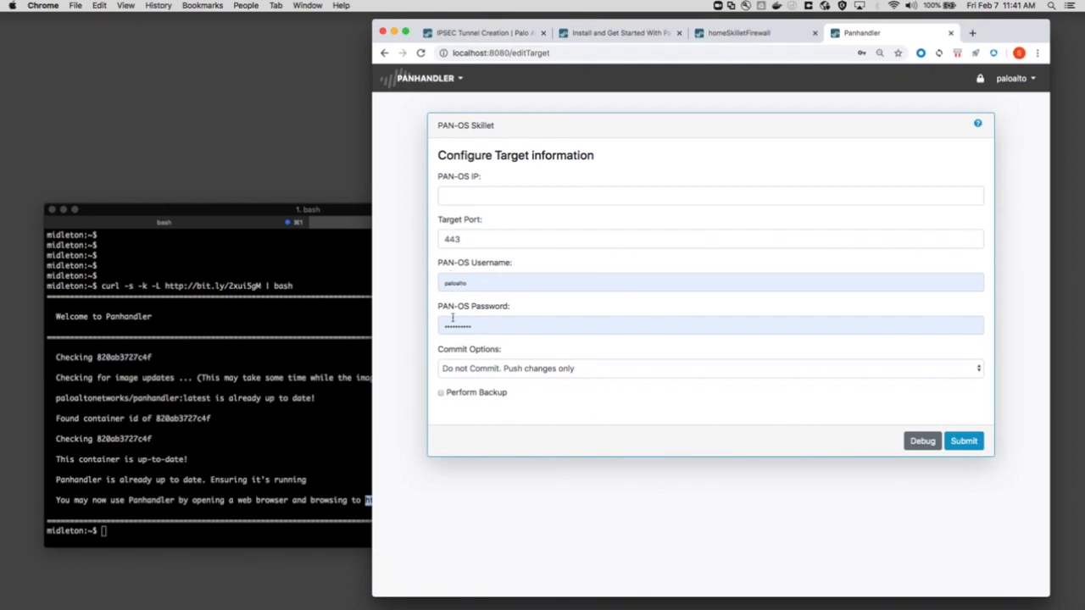
# Step: Unlock the saved environments with the master passphrase and decline Chrome's save-password prompt
pyautogui.click(963, 441)
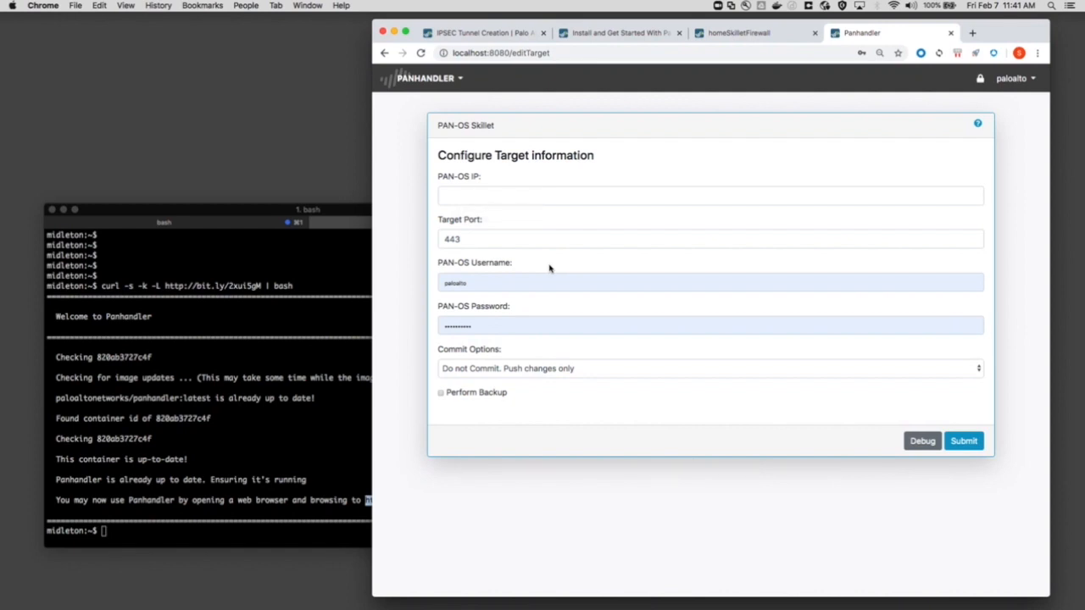
pyautogui.click(1020, 76)
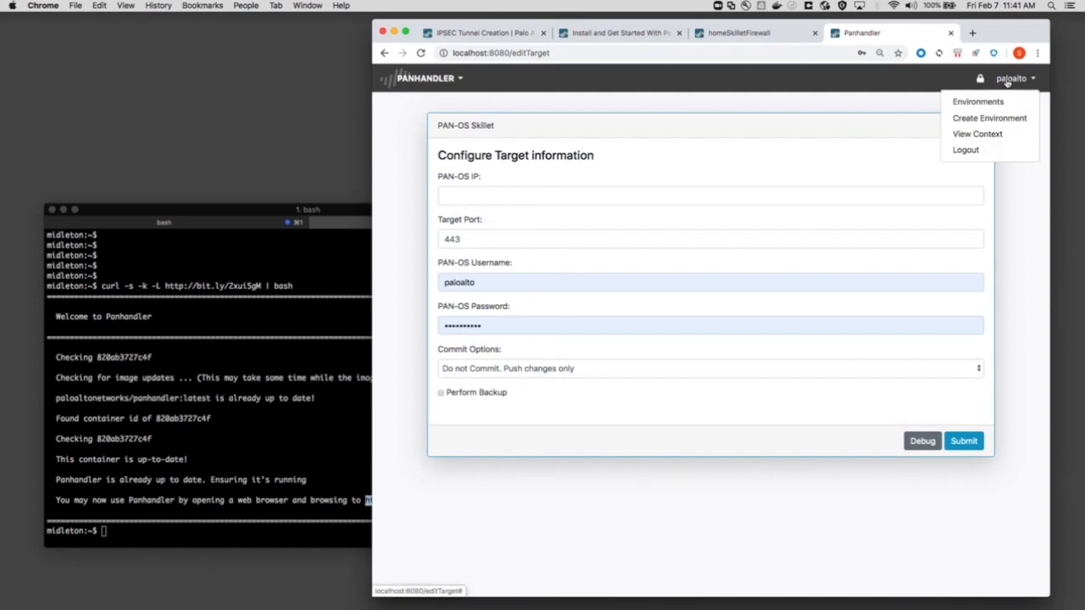
pyautogui.click(976, 102)
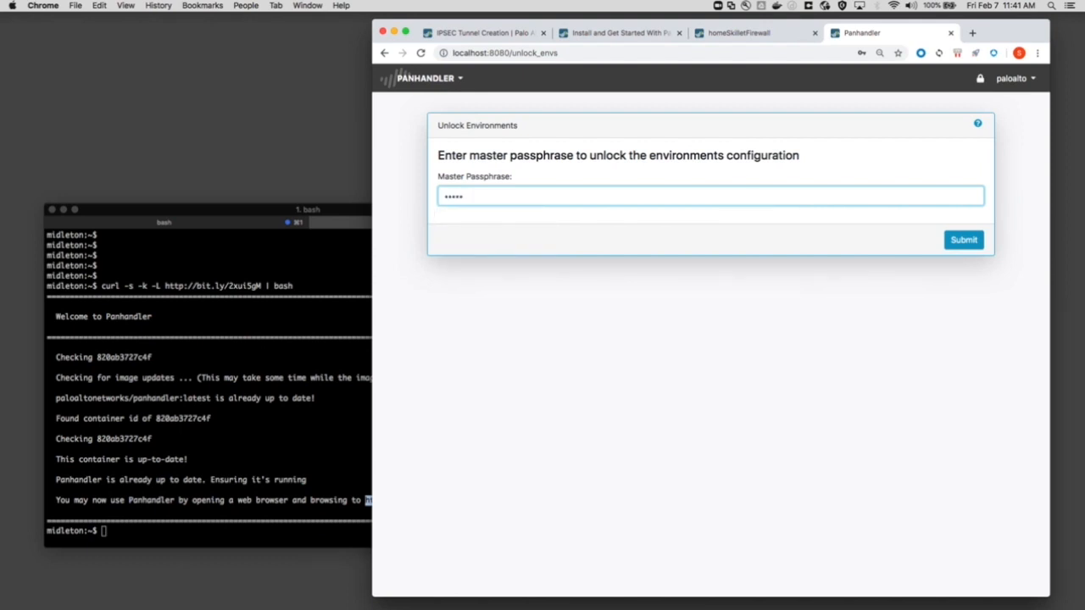
pyautogui.click(962, 239)
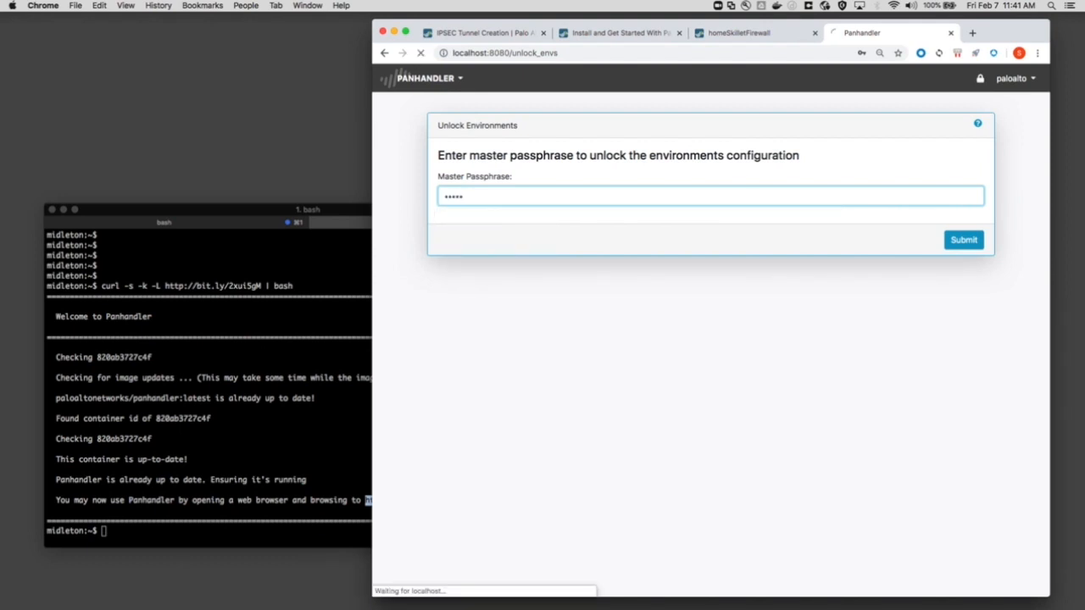
pyautogui.click(963, 239)
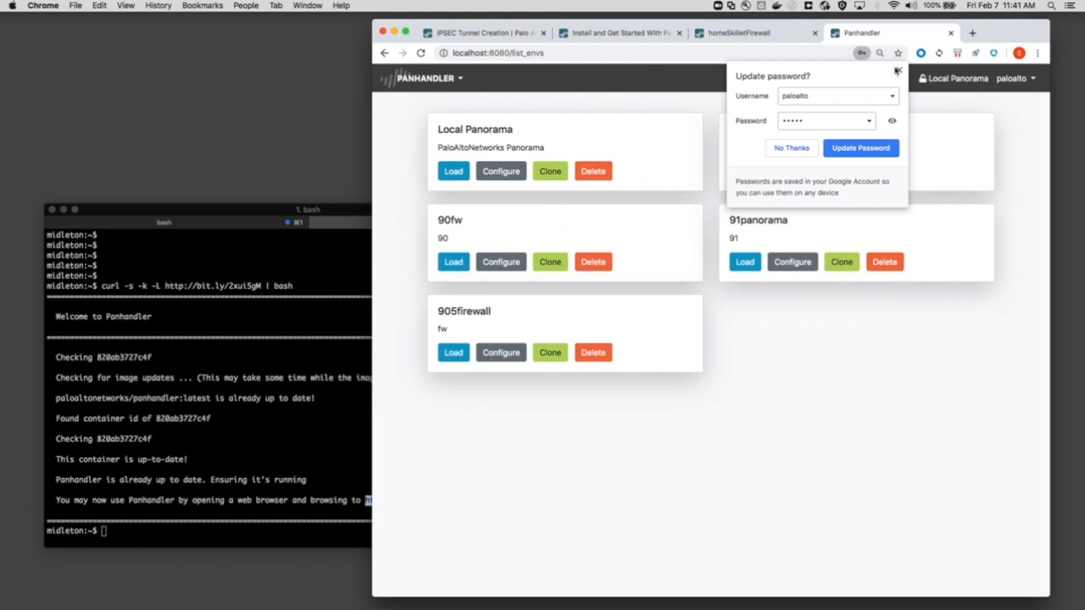
pyautogui.click(790, 149)
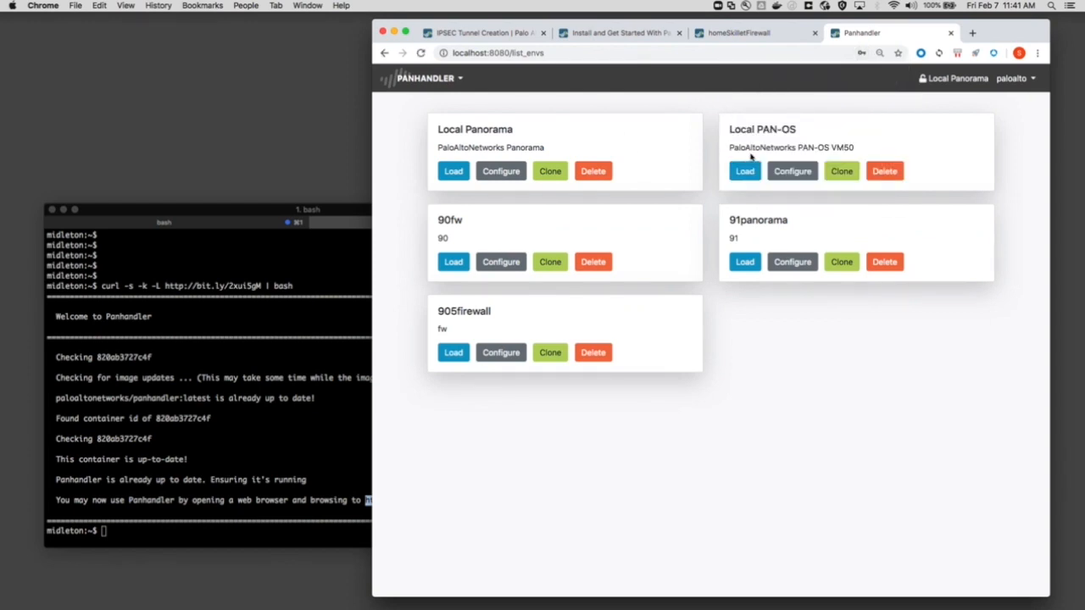
pyautogui.moveTo(502, 261)
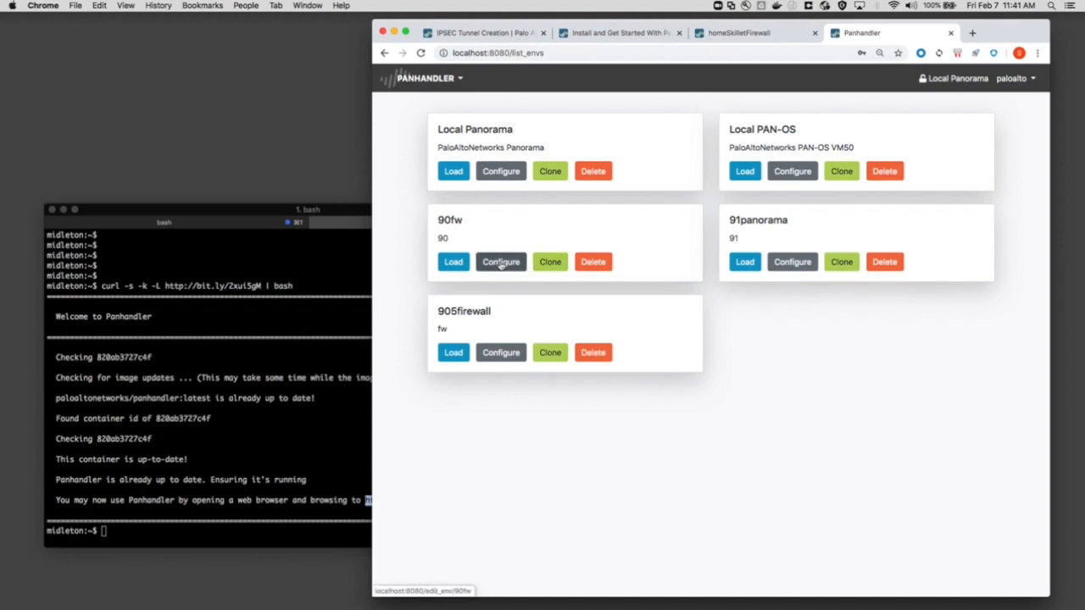
# Step: Load the 90fw environment from its secrets page and start the configure ipsec tunnel skillet
pyautogui.click(500, 261)
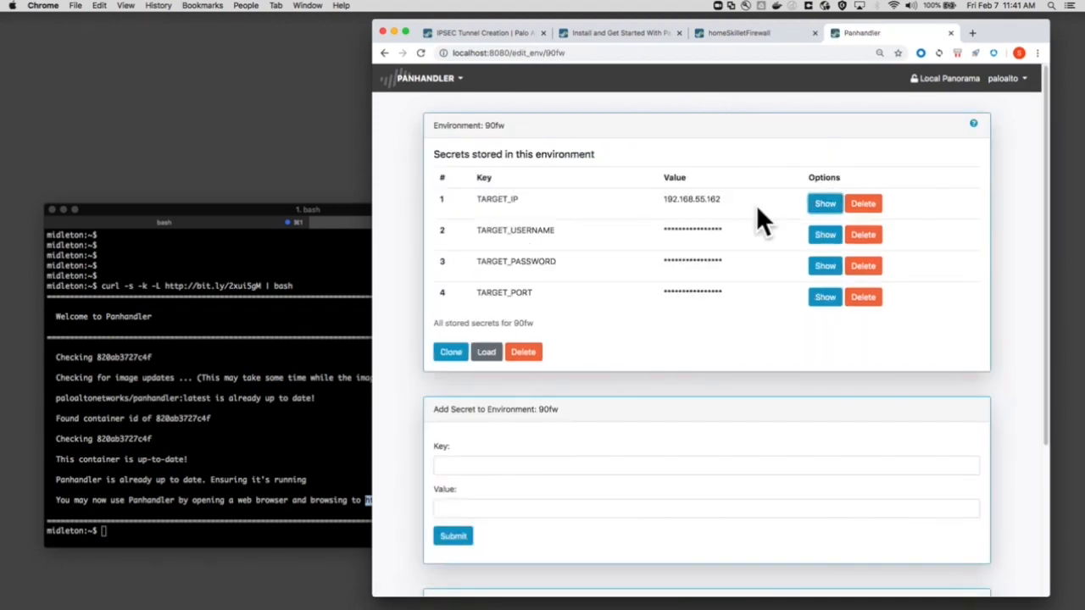
pyautogui.click(824, 203)
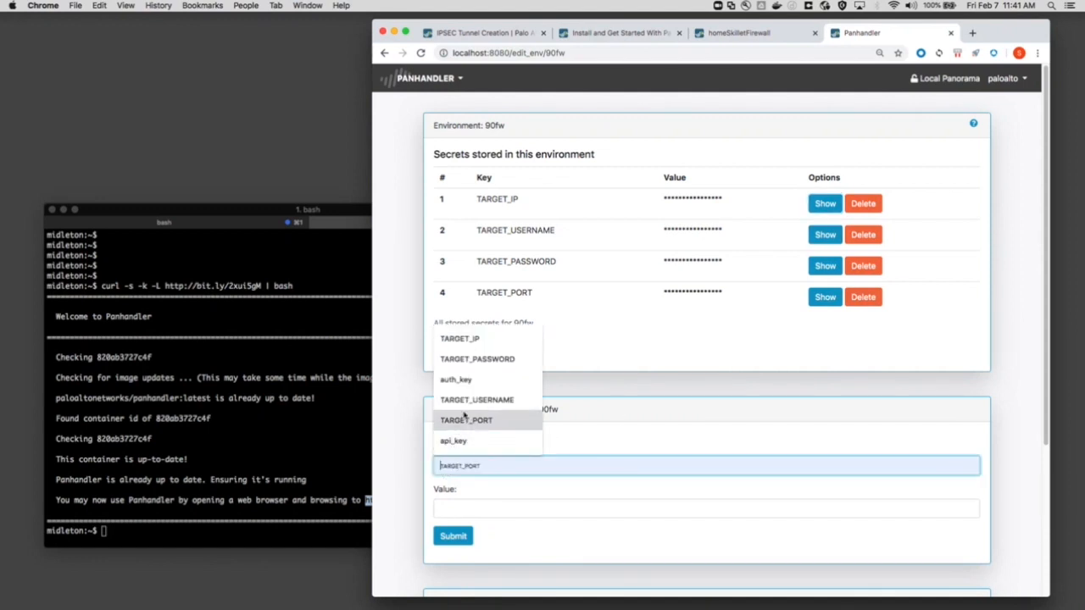
pyautogui.click(477, 400)
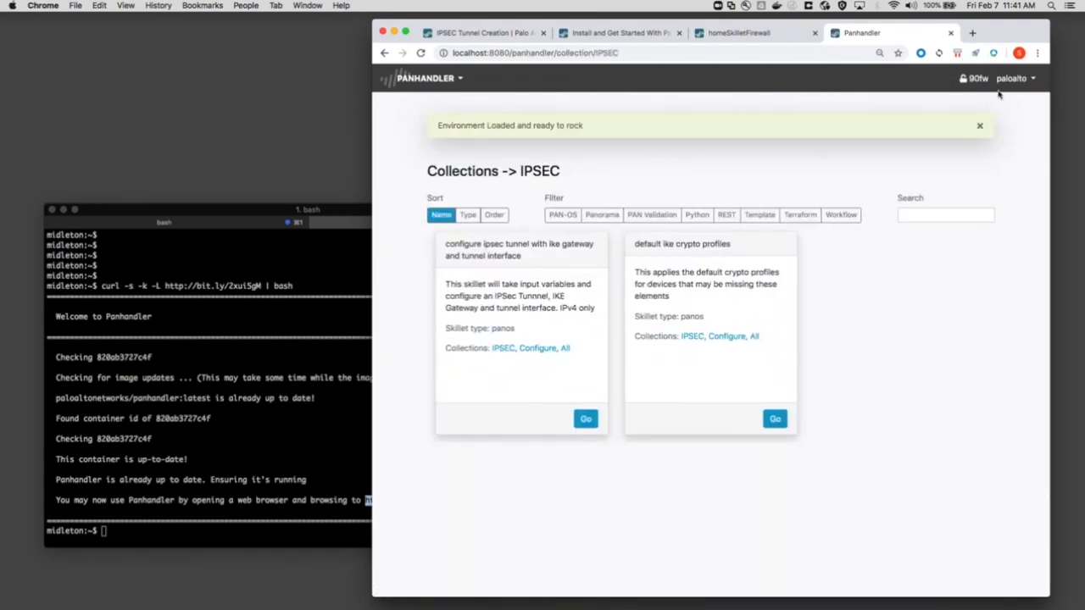
pyautogui.click(980, 126)
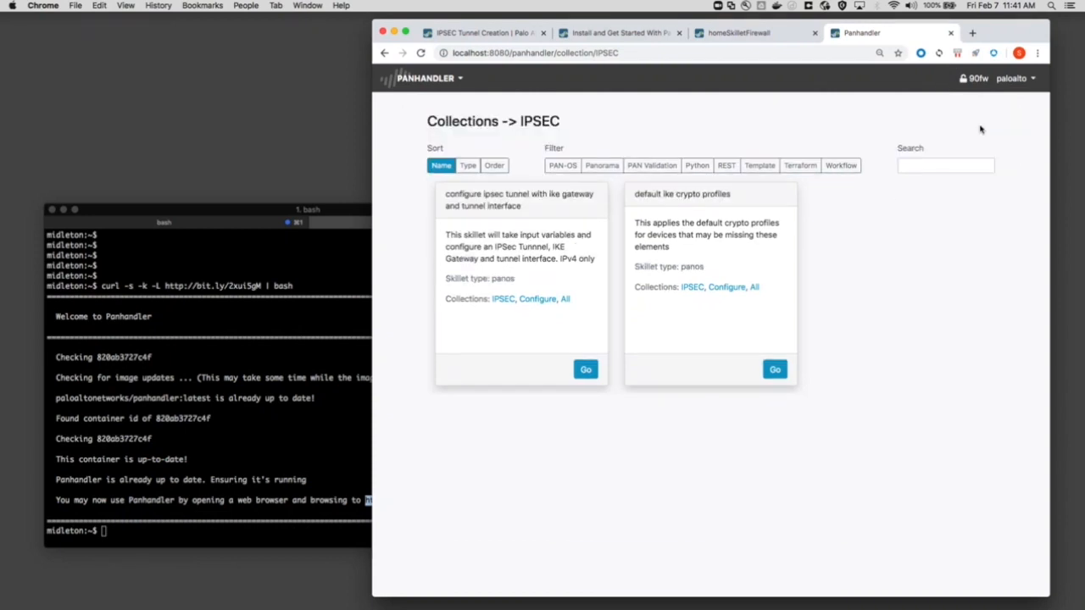
pyautogui.click(586, 369)
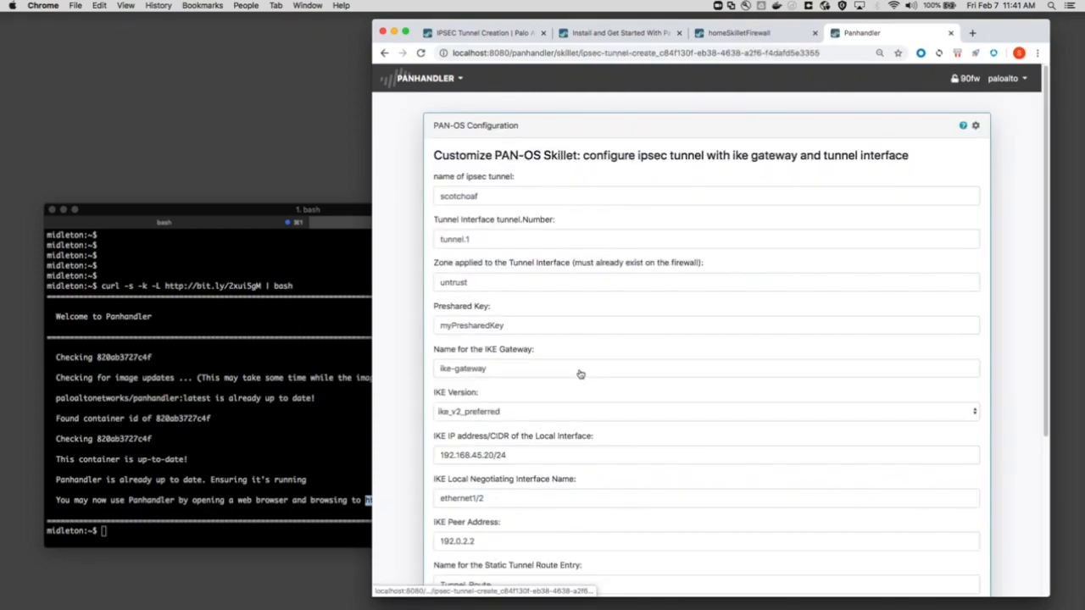
# Step: Submit the tunnel variables and push them to the firewall with 'Do not Commit, Push changes only'
pyautogui.scroll(-3)
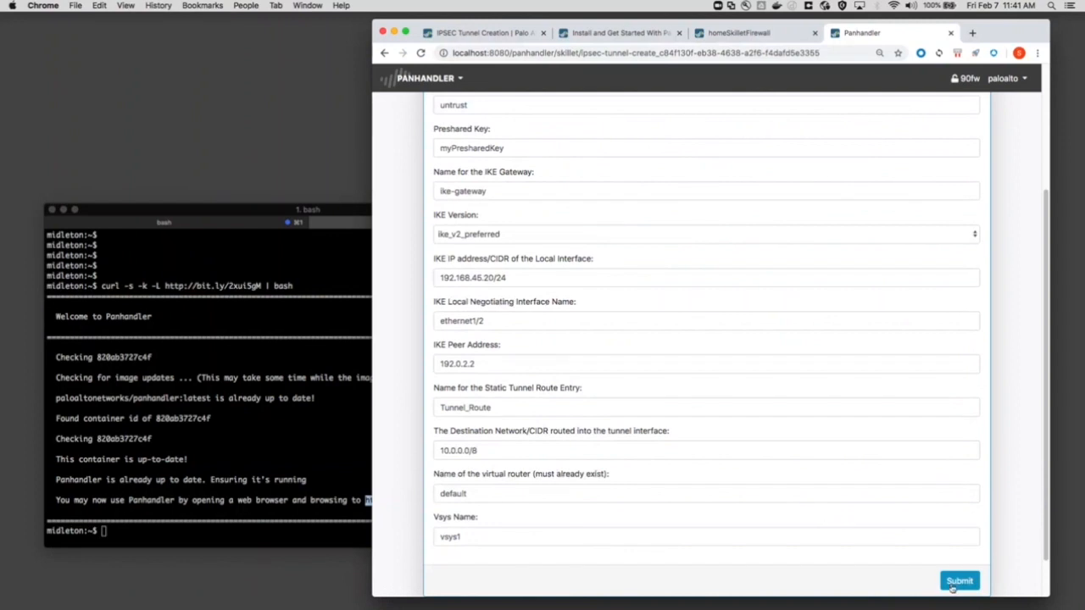
pyautogui.click(960, 582)
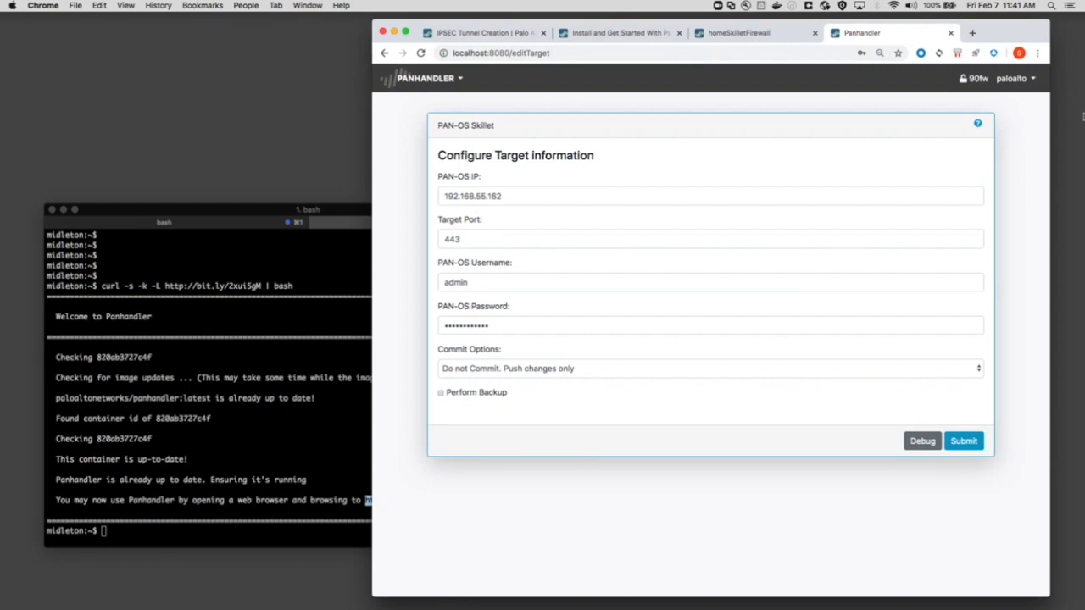
pyautogui.click(708, 369)
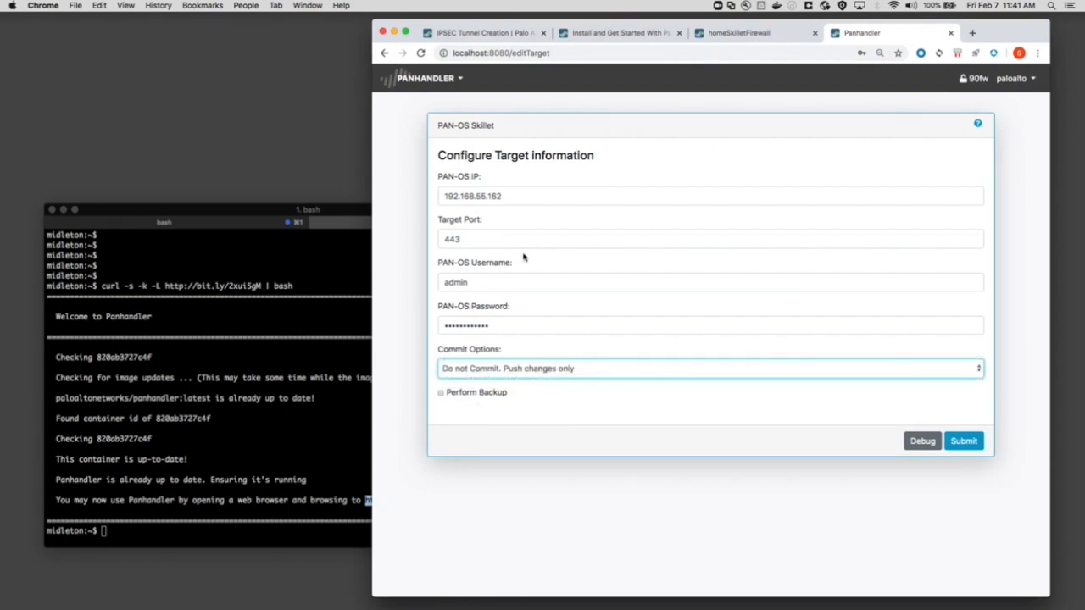
pyautogui.moveTo(566, 297)
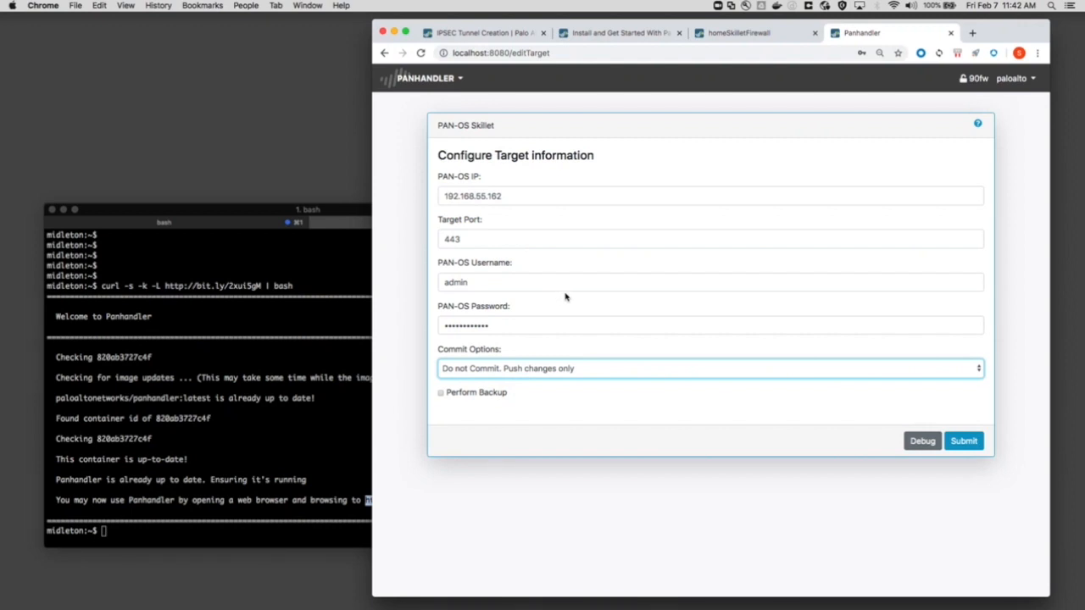
pyautogui.moveTo(563, 315)
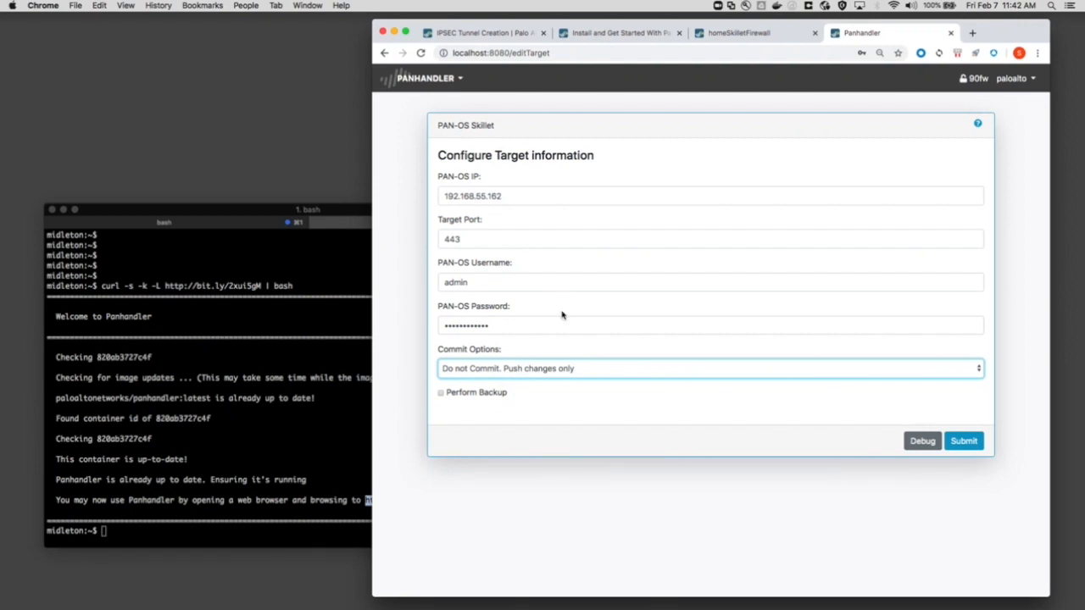
pyautogui.click(966, 440)
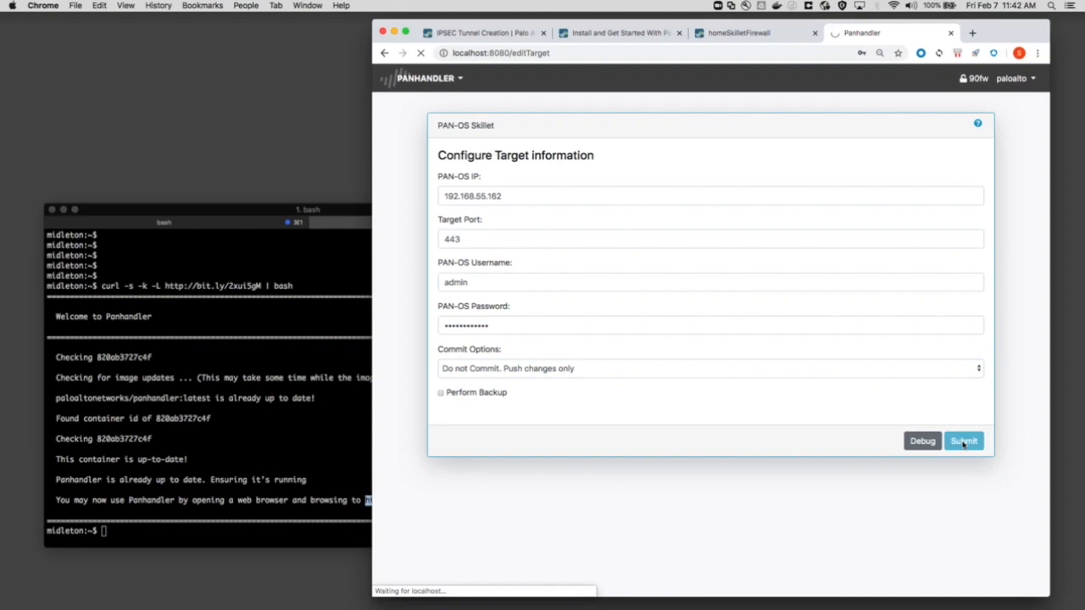
pyautogui.click(962, 441)
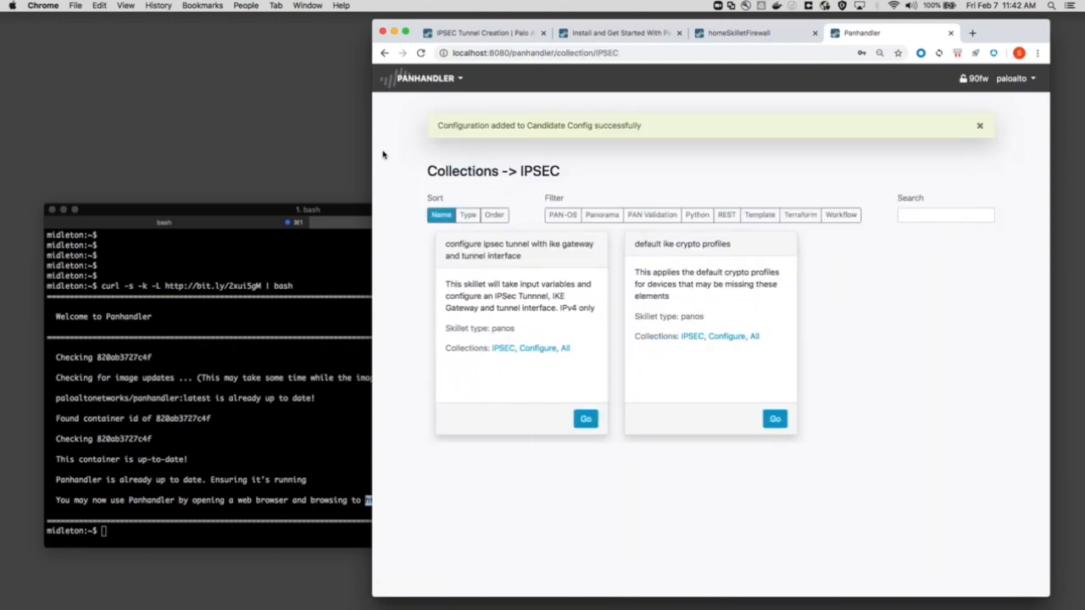
pyautogui.moveTo(495, 347)
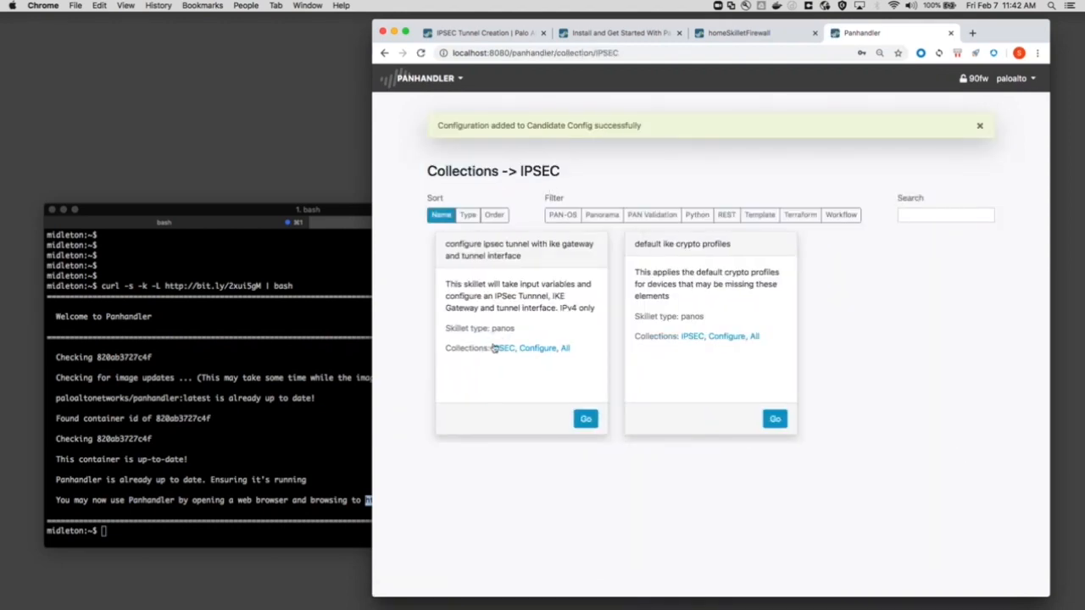
pyautogui.moveTo(498, 339)
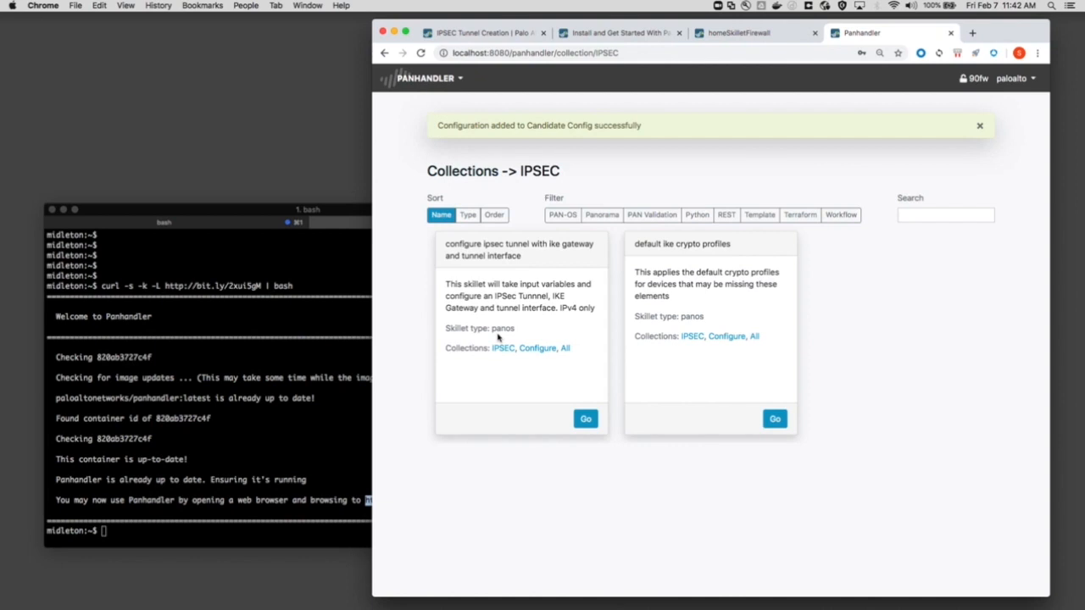
pyautogui.click(737, 34)
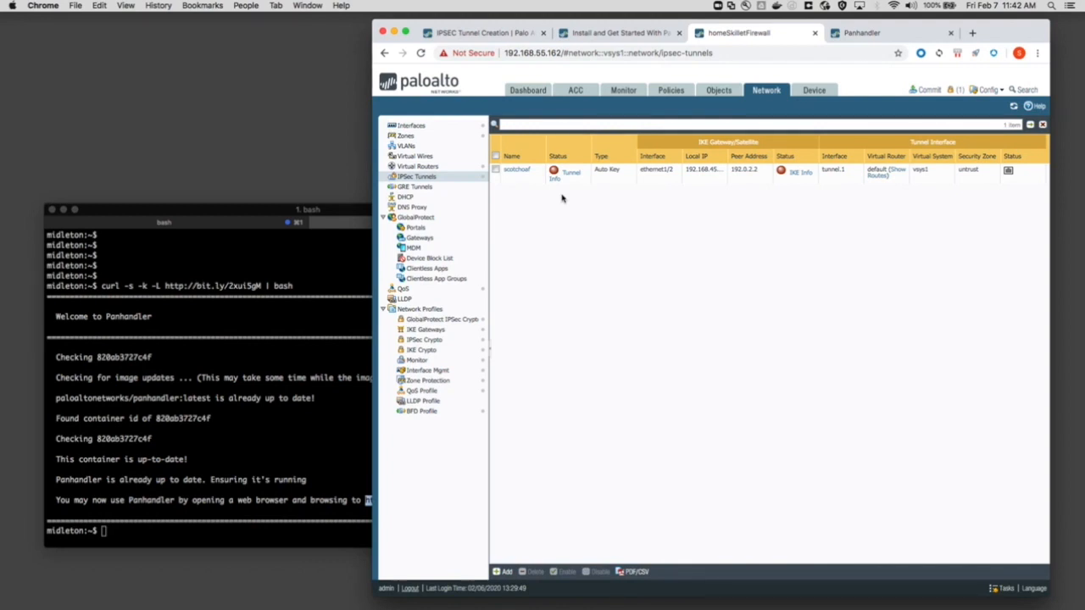
pyautogui.moveTo(576, 185)
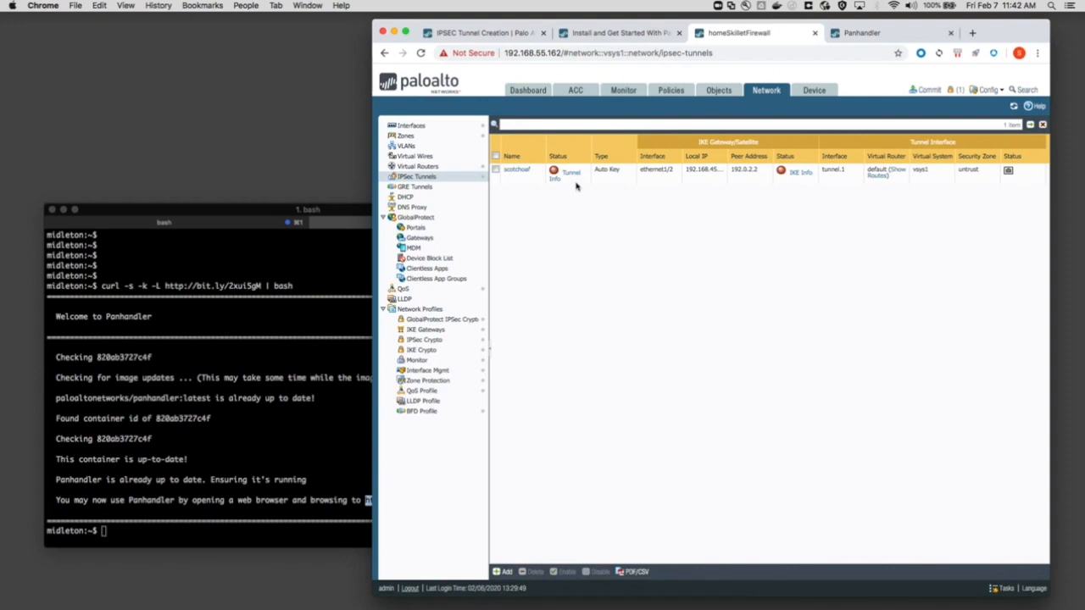
# Step: Return from the firewall tab to Panhandler, then to the LIVEcommunity Panhandler article
pyautogui.click(861, 34)
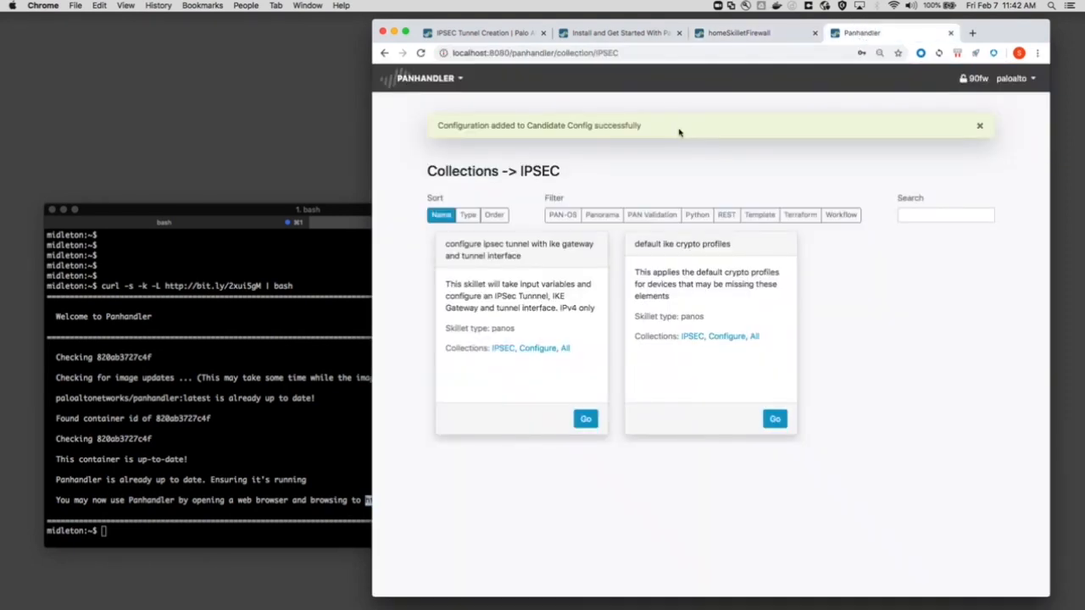
pyautogui.click(595, 33)
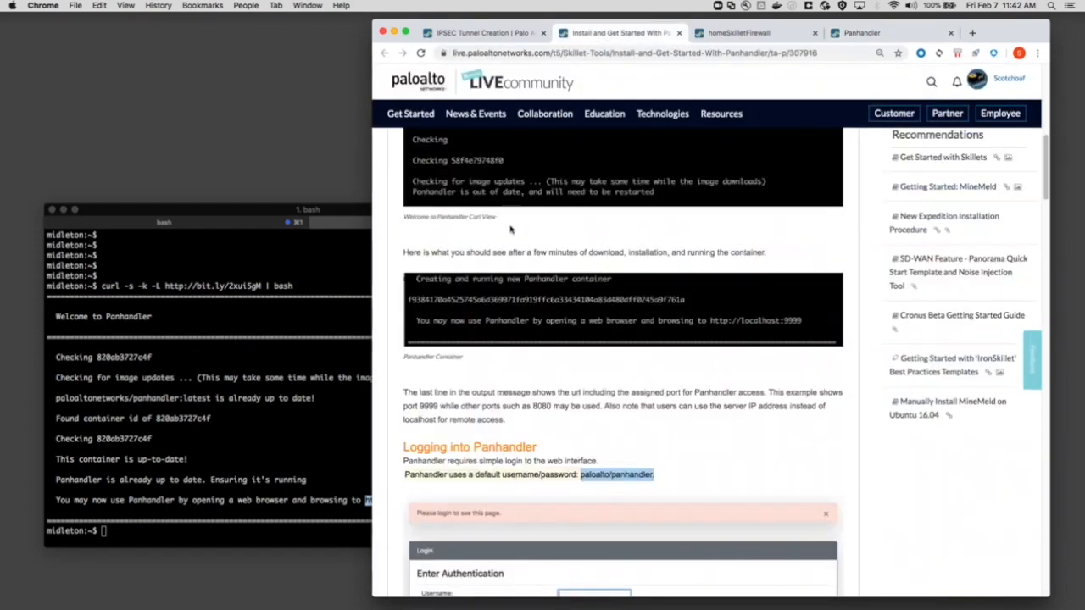
pyautogui.scroll(-3)
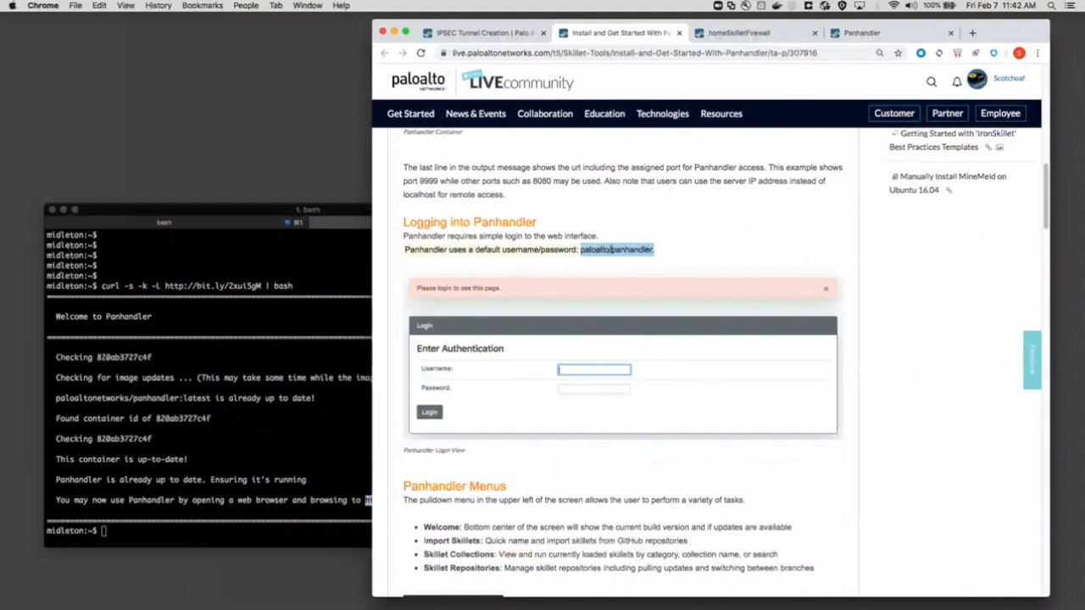
pyautogui.scroll(-3)
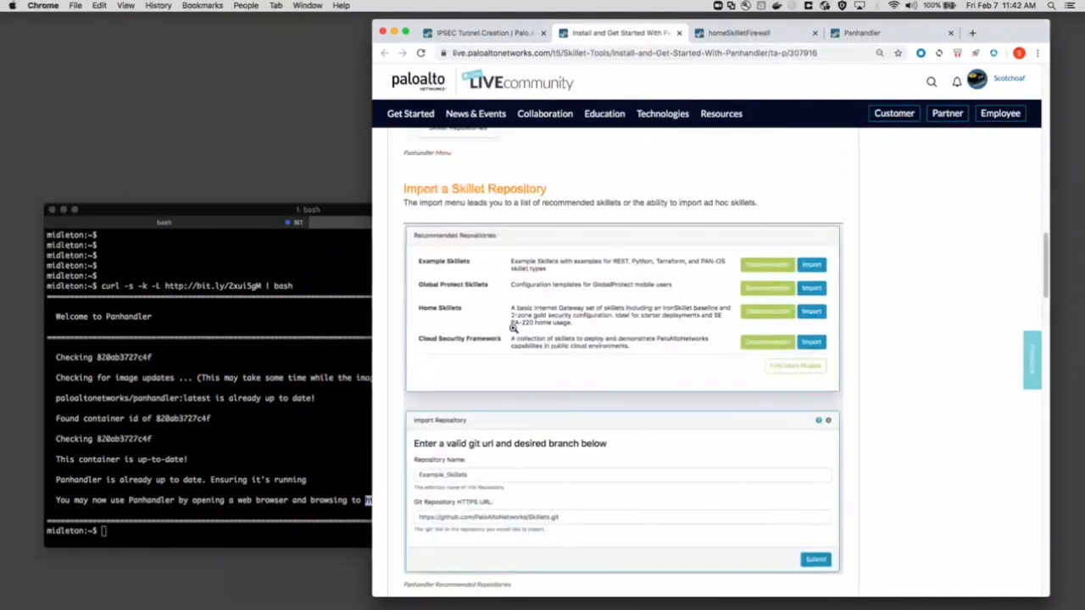
pyautogui.scroll(-3)
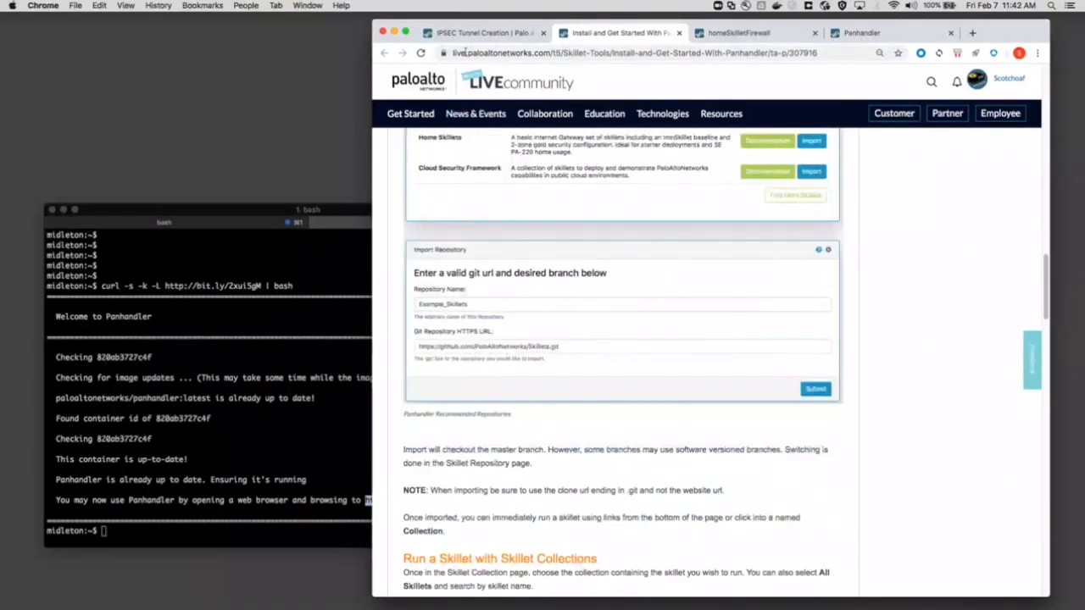
pyautogui.click(489, 32)
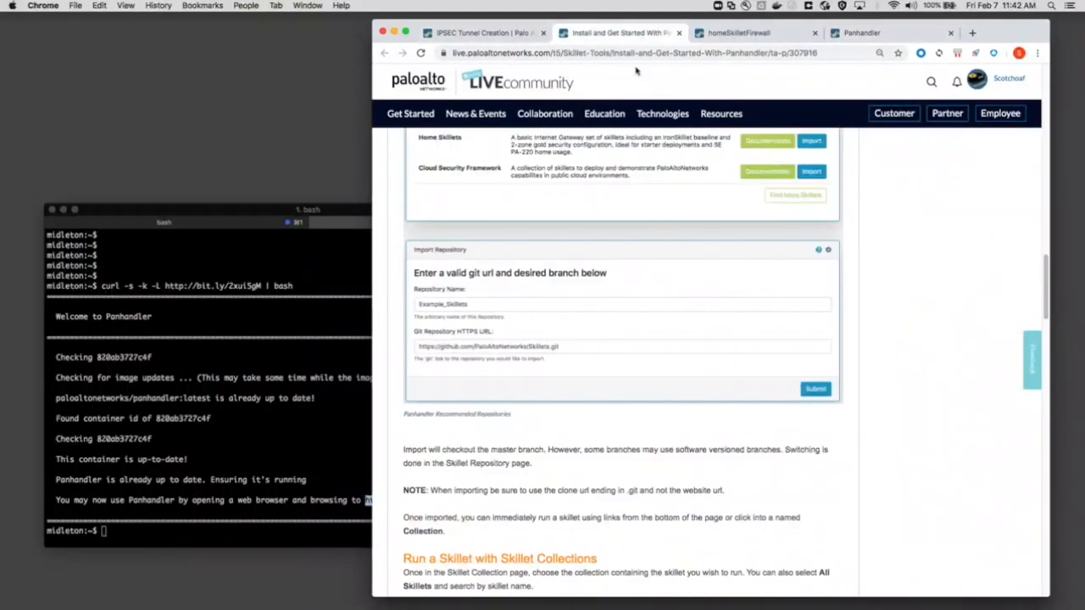
pyautogui.scroll(-3)
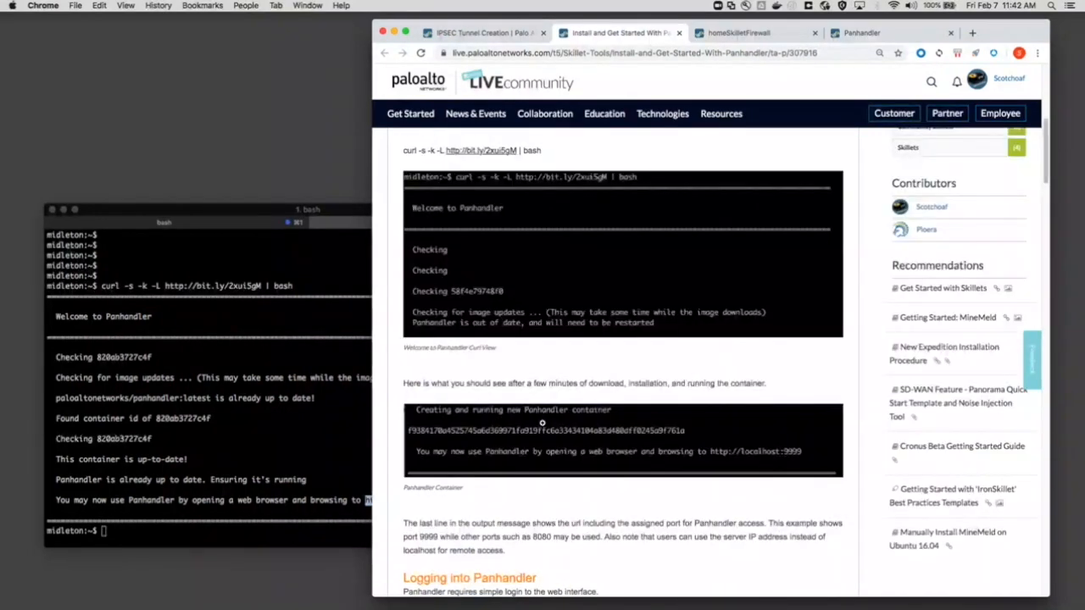
pyautogui.moveTo(543, 422)
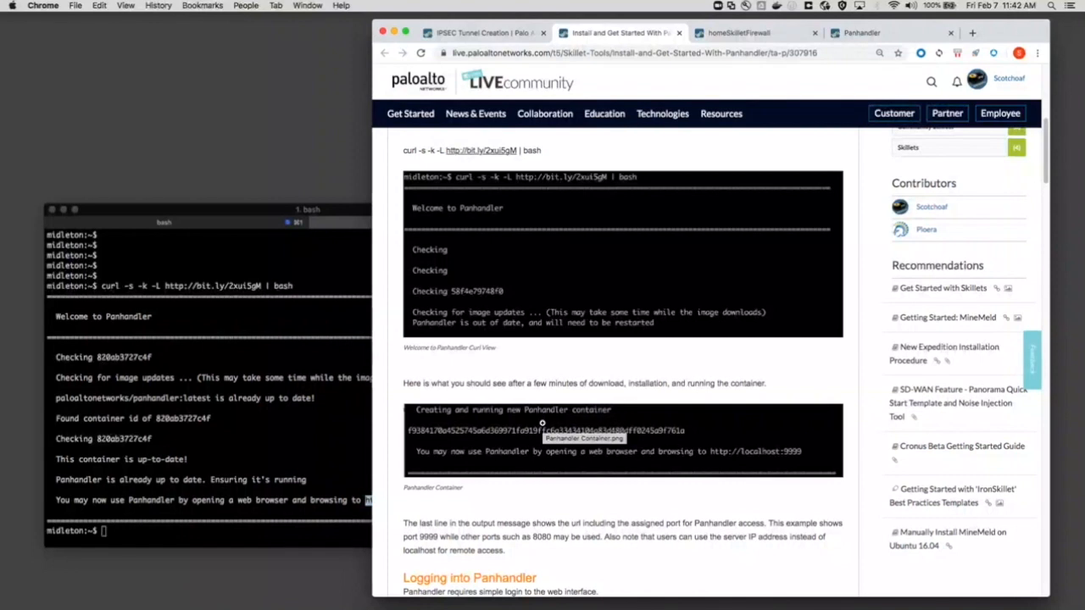